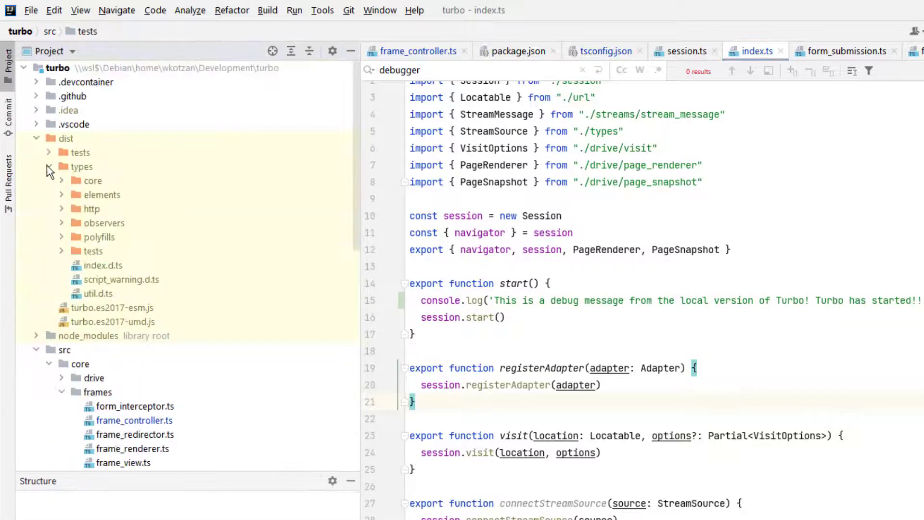
Browse the compiled Turbo type definitions in the project tree.
left_click(48, 166)
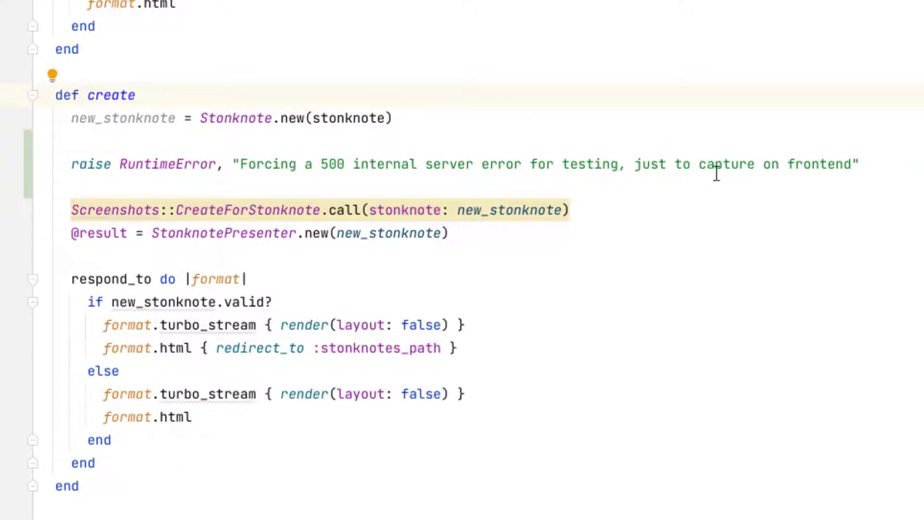
mouse_move(866, 392)
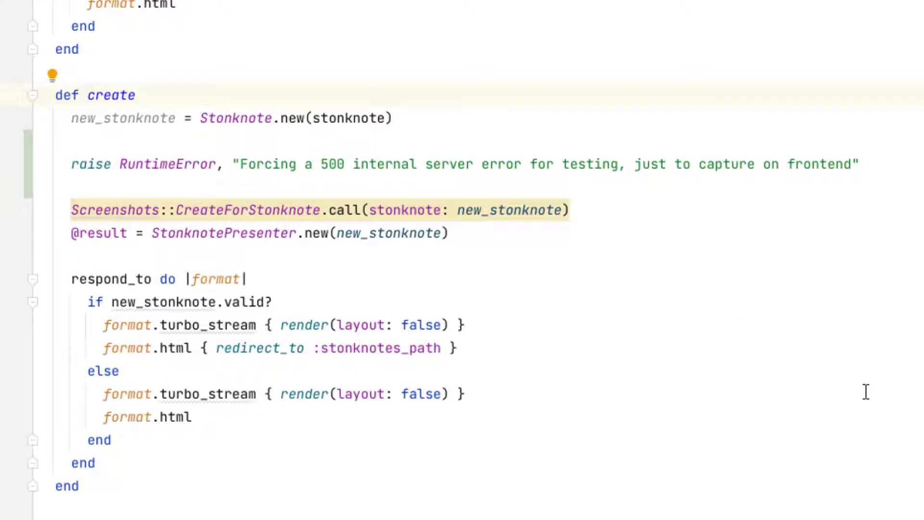
mouse_move(917, 145)
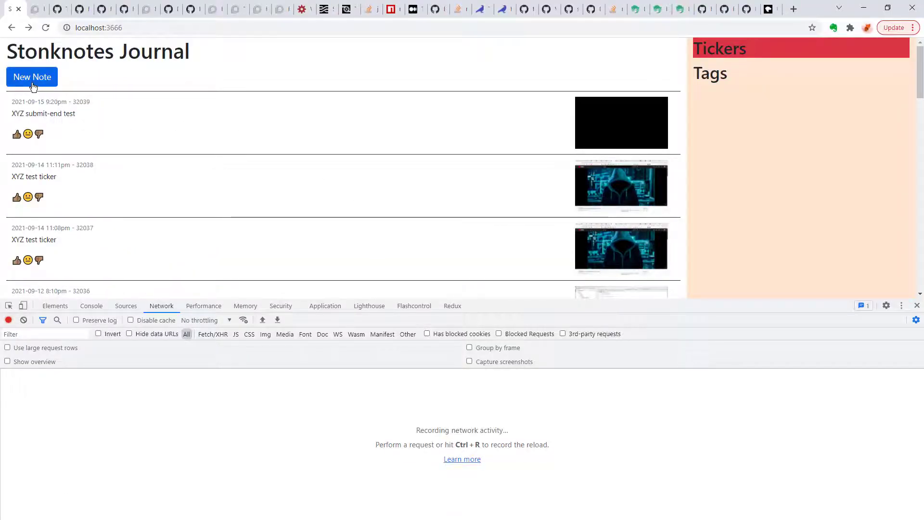
Submit a new note 'XYZ this note should fail' that returns a 500 error.
left_click(32, 77)
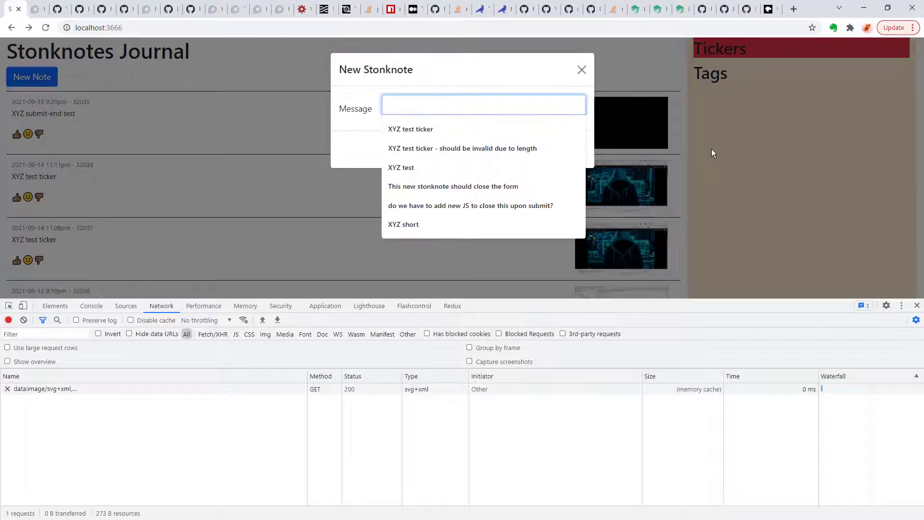
type("XYZ this note should fail")
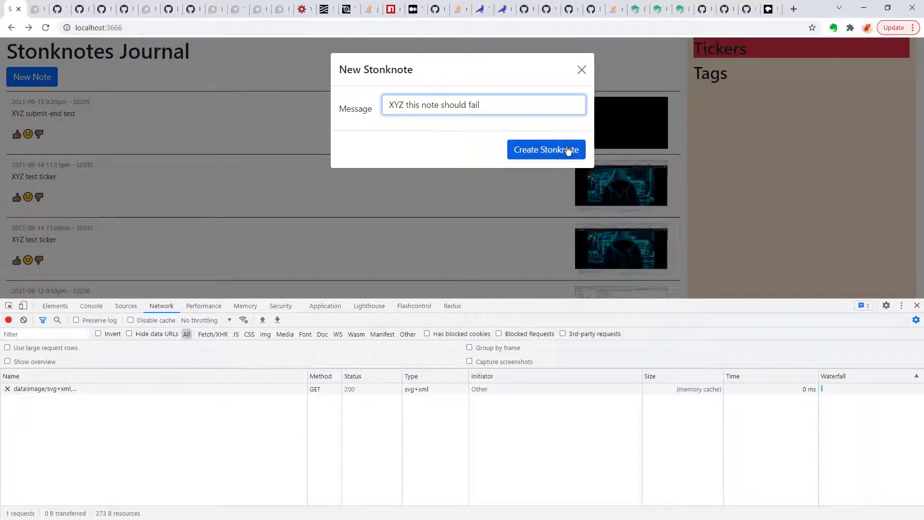
left_click(545, 149)
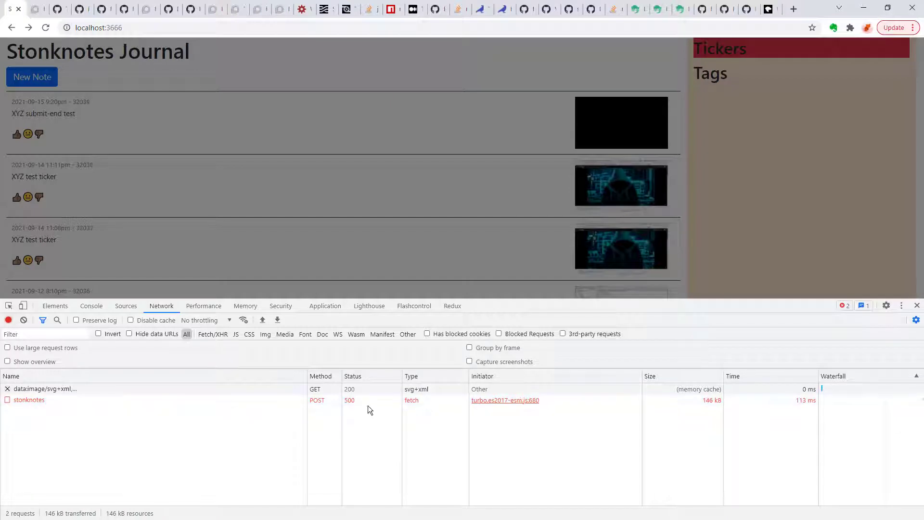
Inspect the failed stonknotes request's exception-page response in DevTools Network.
left_click(29, 399)
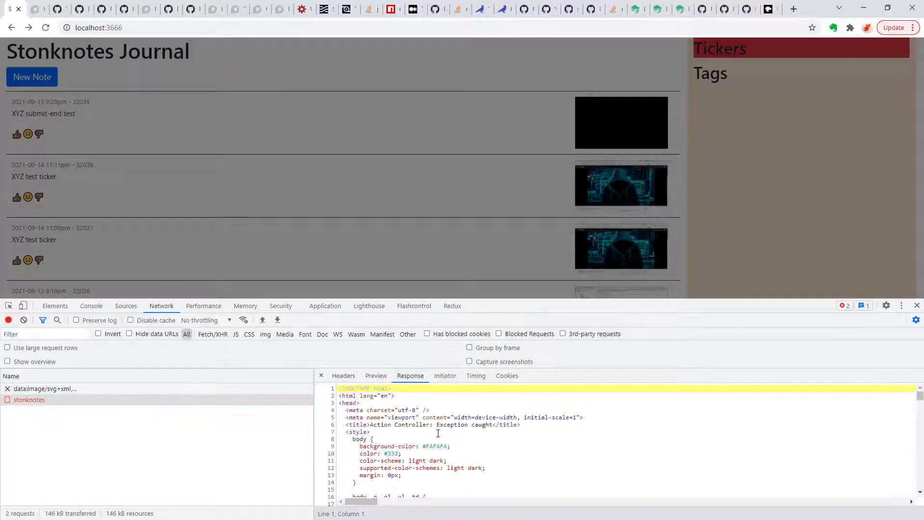
mouse_move(598, 454)
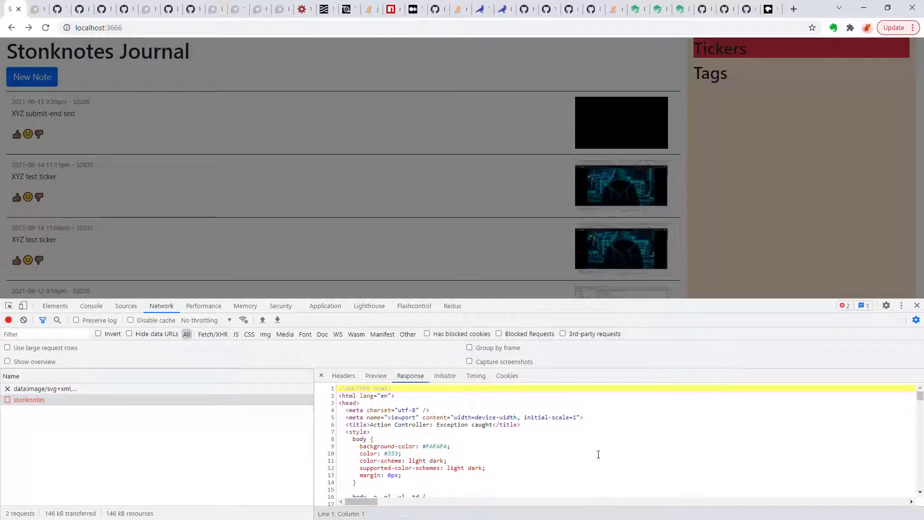
scroll("down", 3)
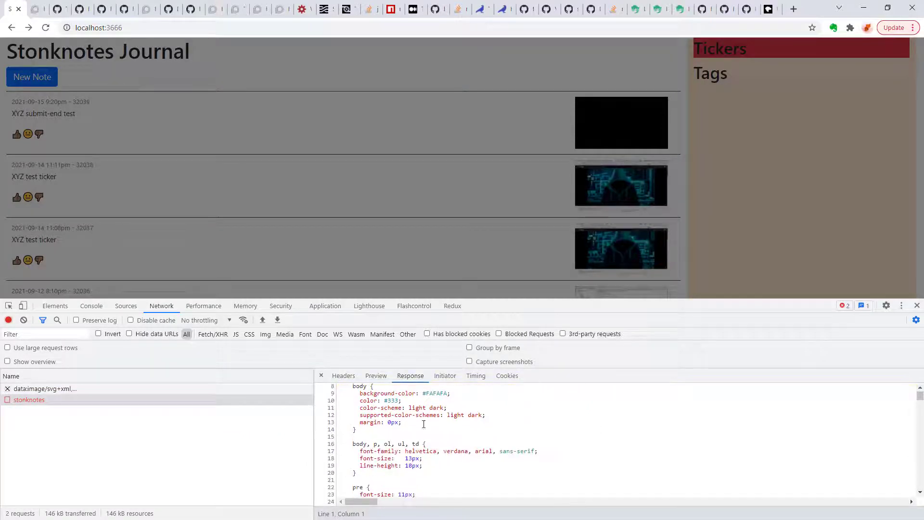
scroll("down", 3)
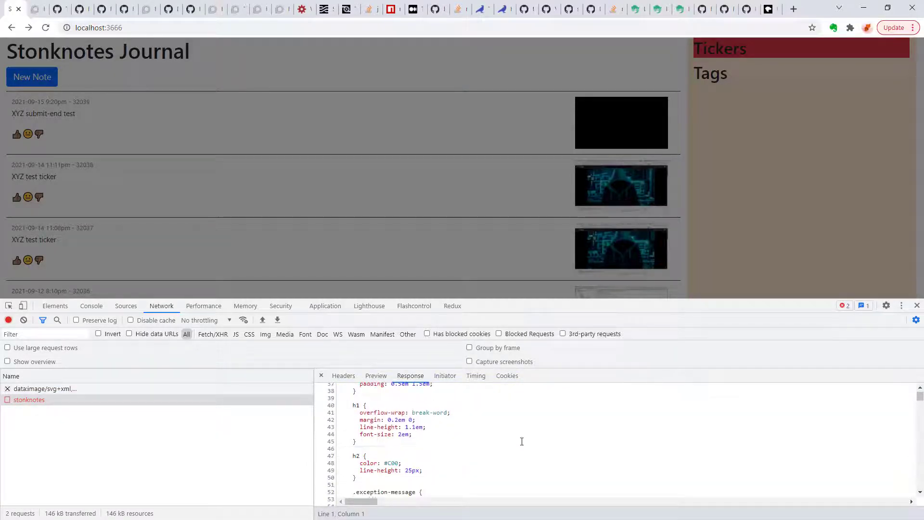
scroll("down", 3)
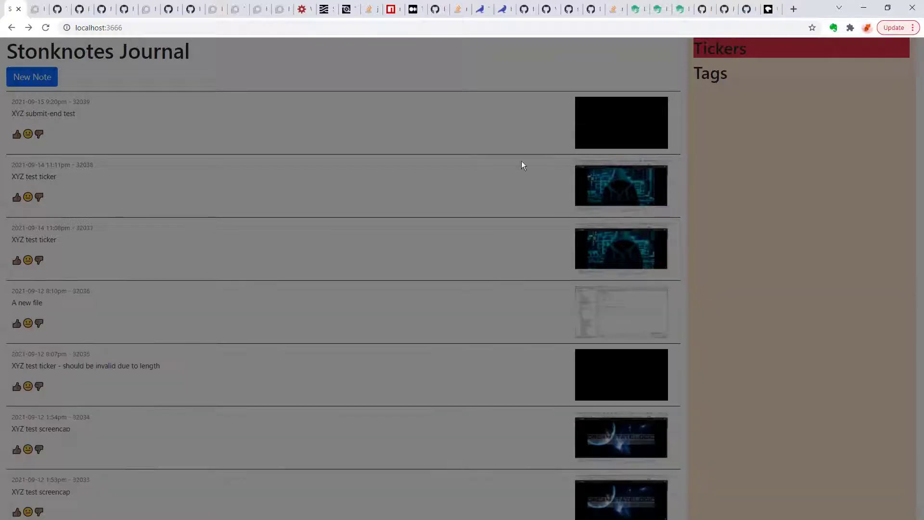
mouse_move(537, 309)
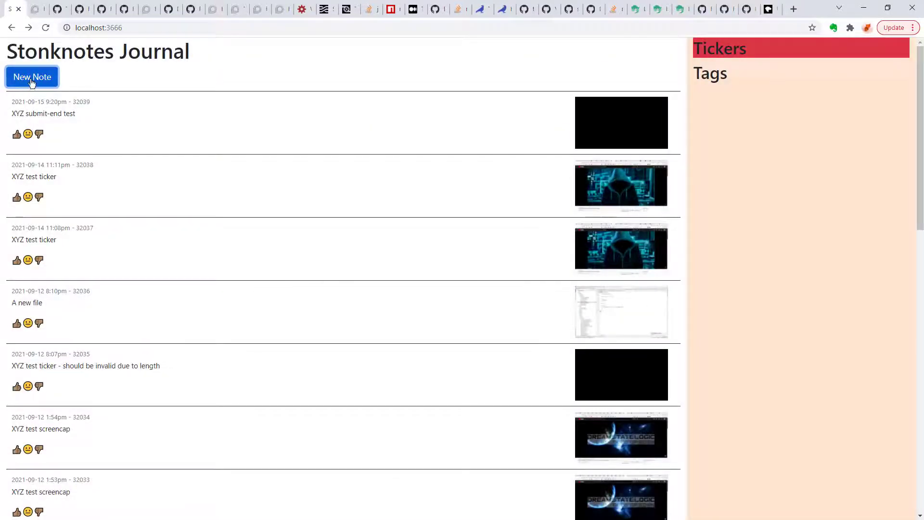
Show the broken New Note form, reload the journal page, reopen the form and leave it.
left_click(31, 77)
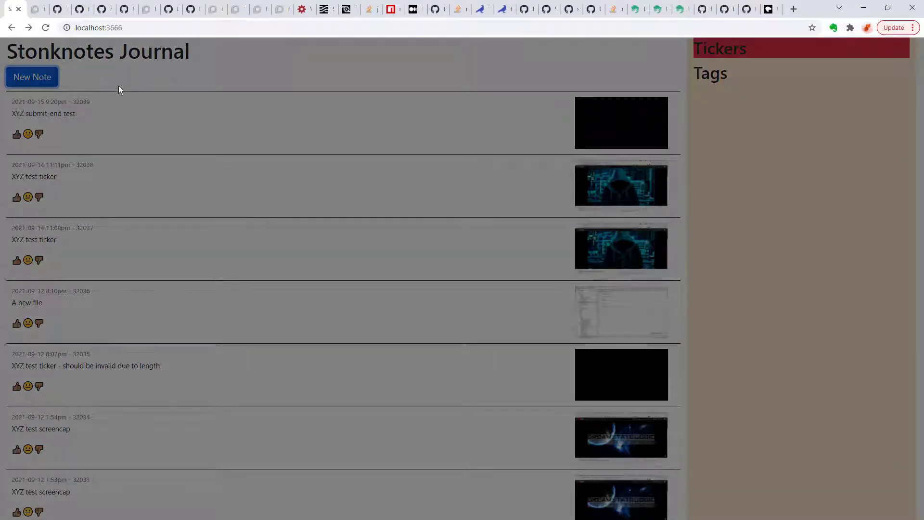
mouse_move(594, 200)
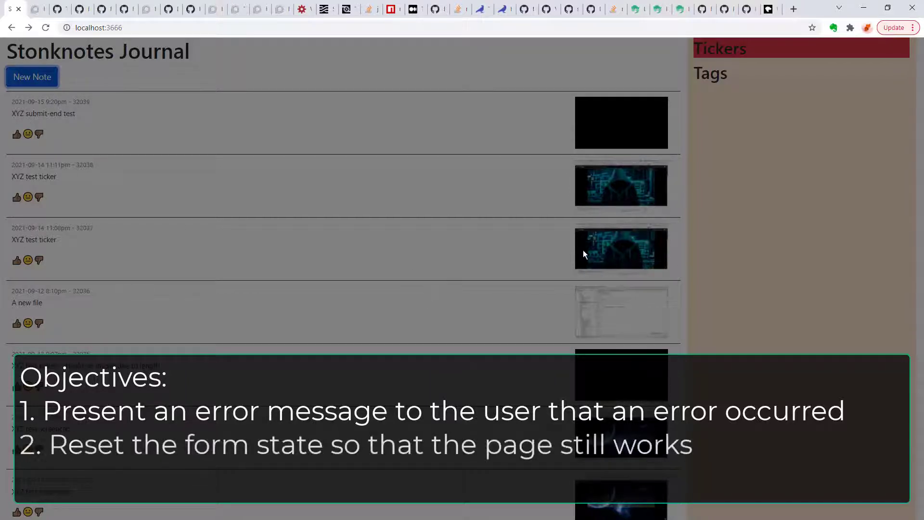
mouse_move(762, 165)
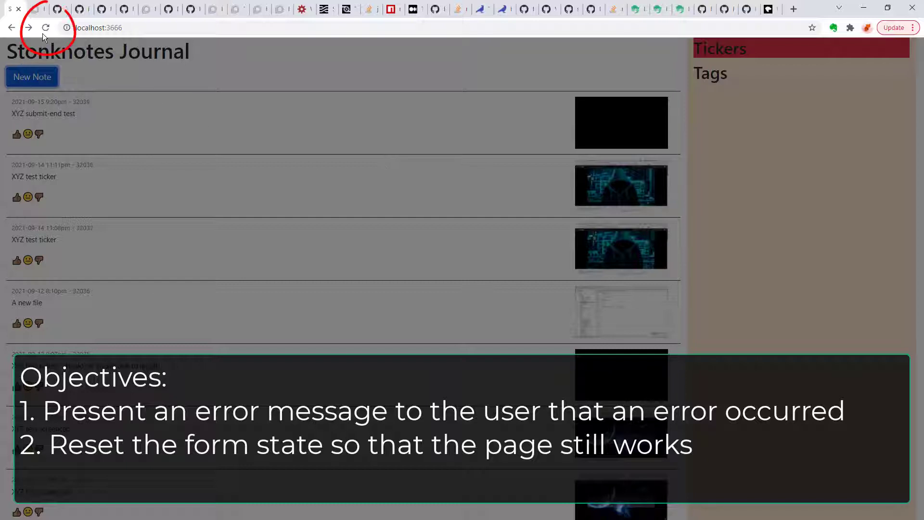
left_click(46, 28)
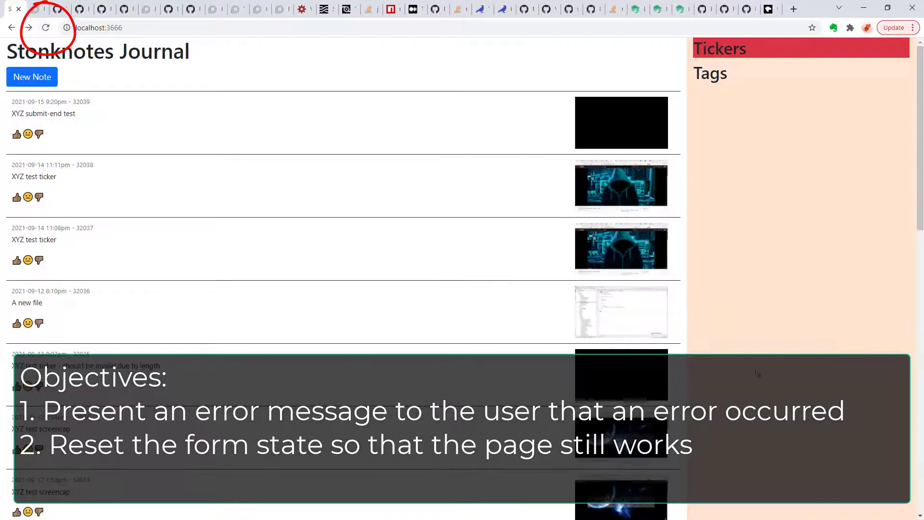
left_click(32, 77)
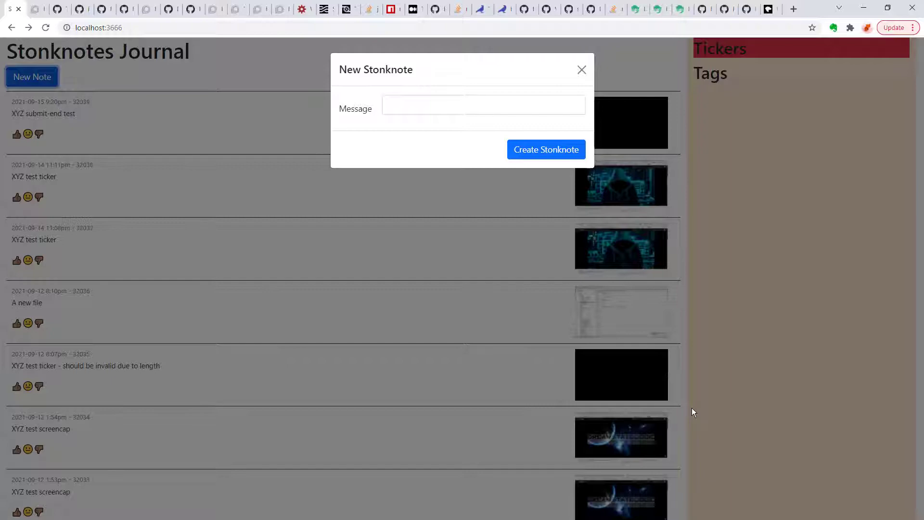
key("alt+tab")
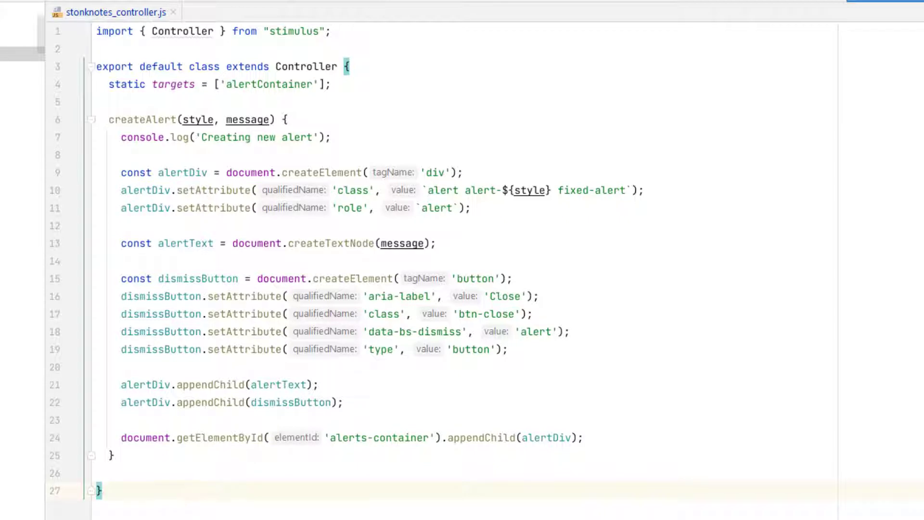
mouse_move(847, 133)
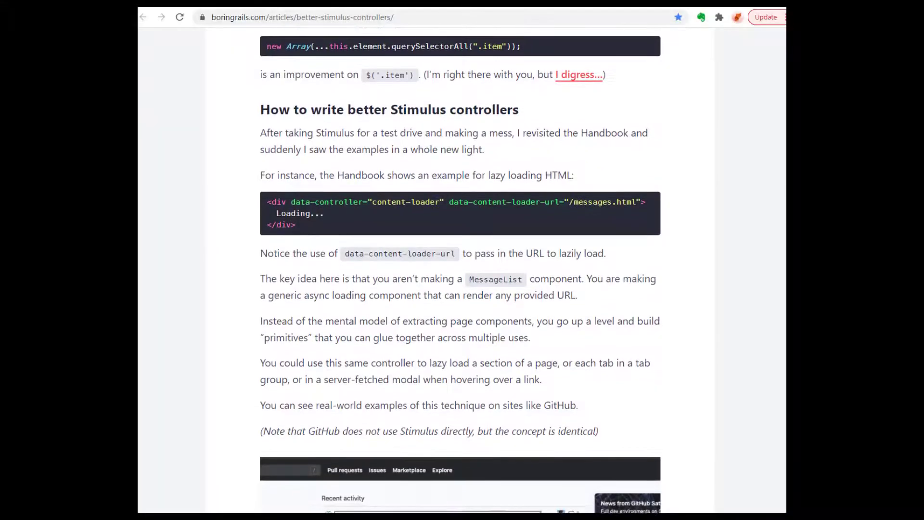
Scroll through stonknotes_controller.js to the createAlert method.
scroll("down", 3)
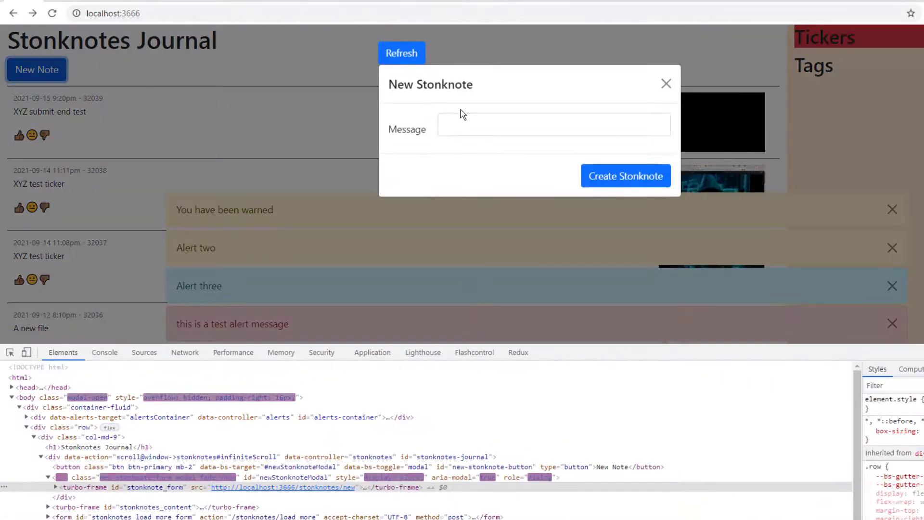
left_click(665, 83)
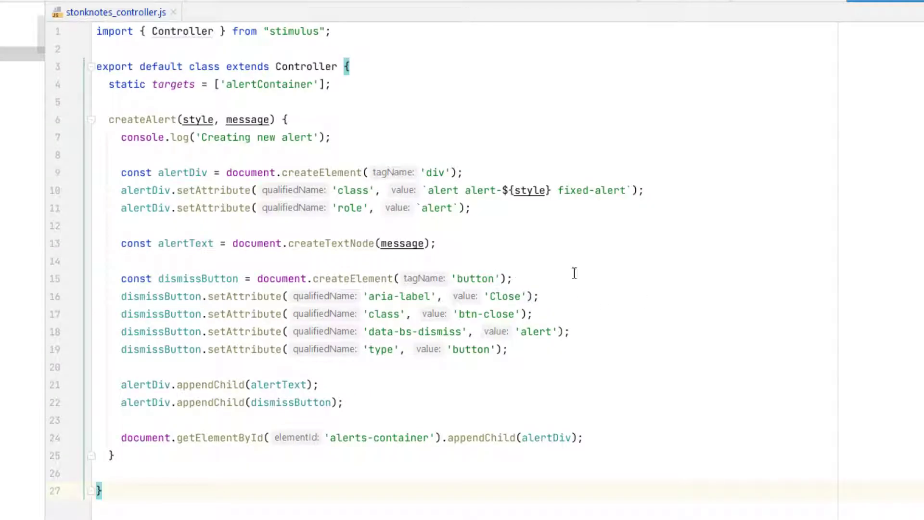
mouse_move(791, 476)
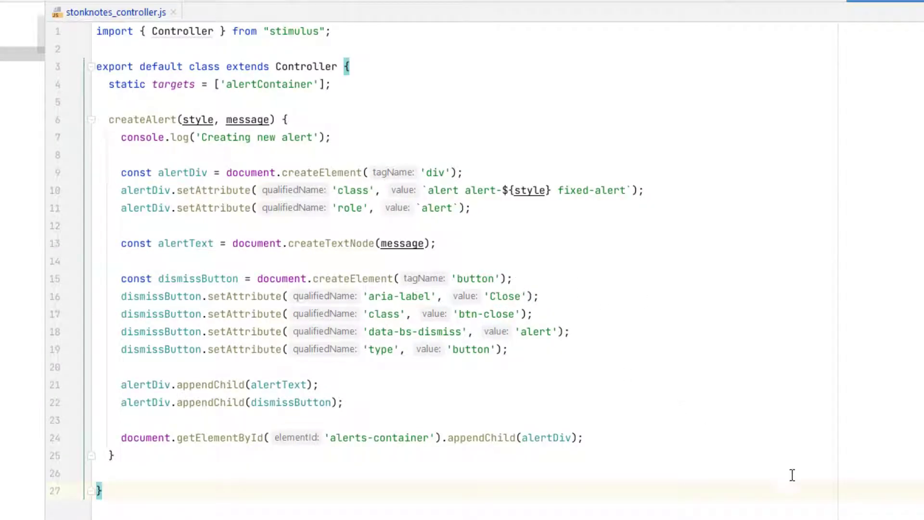
left_click(106, 11)
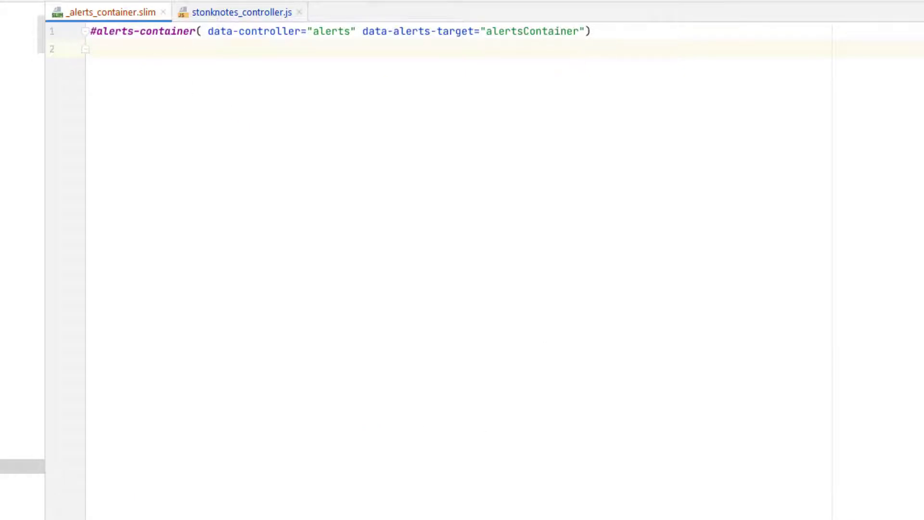
left_click(210, 12)
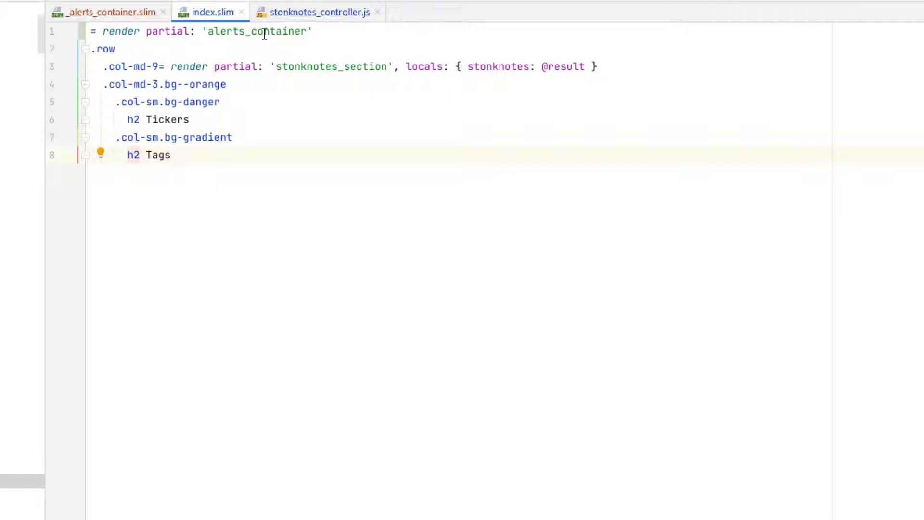
left_click(379, 31)
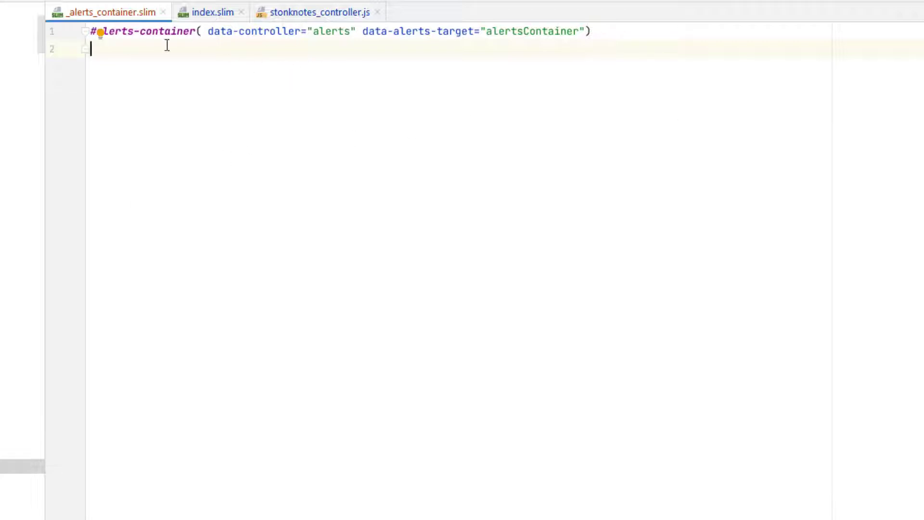
mouse_move(537, 55)
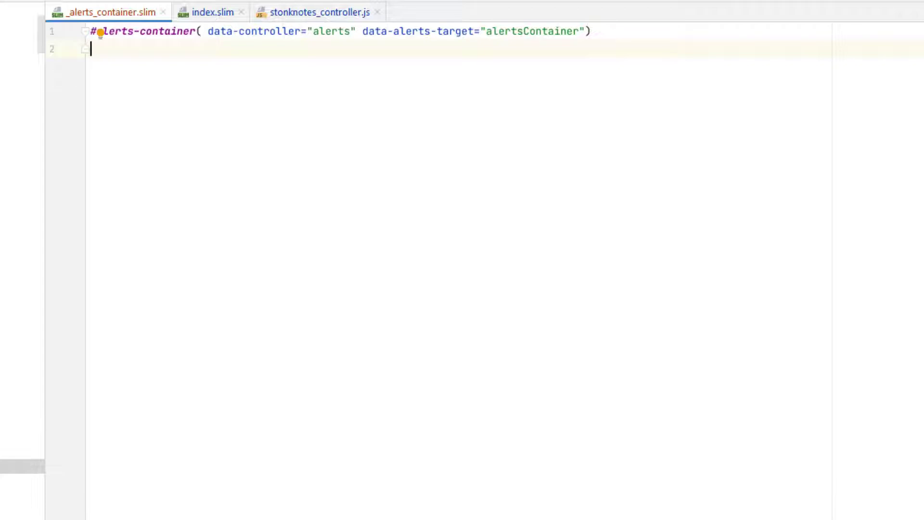
left_click(316, 12)
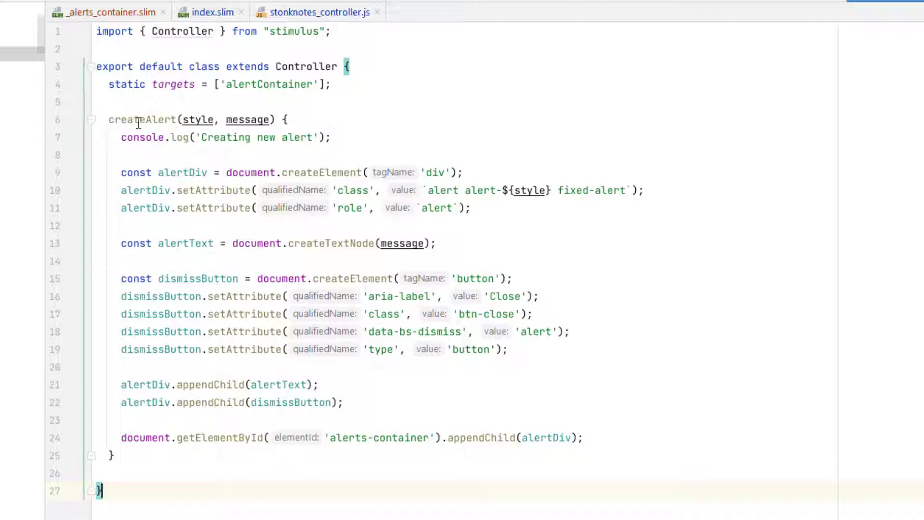
mouse_move(201, 146)
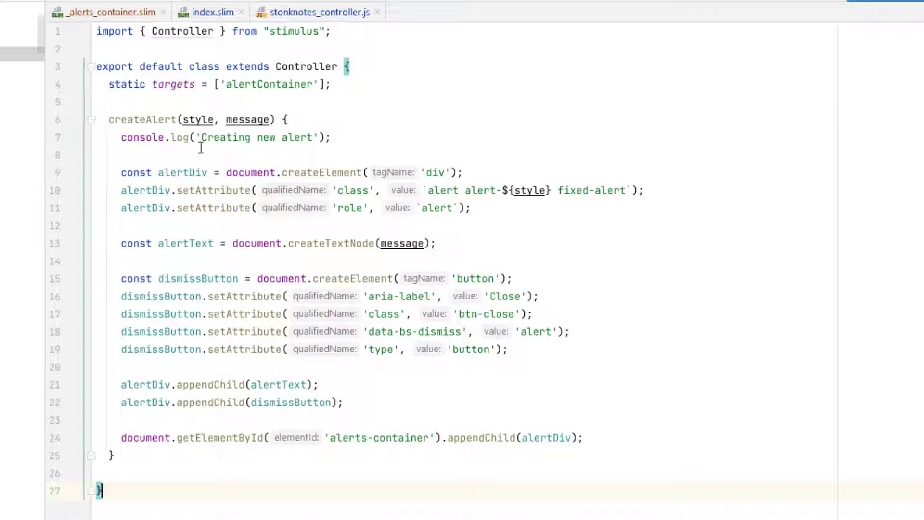
mouse_move(395, 143)
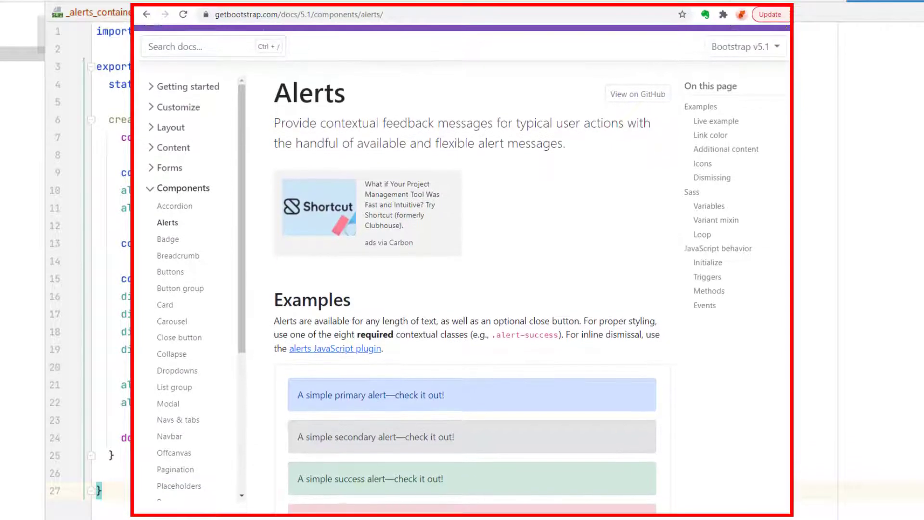
scroll("down", 3)
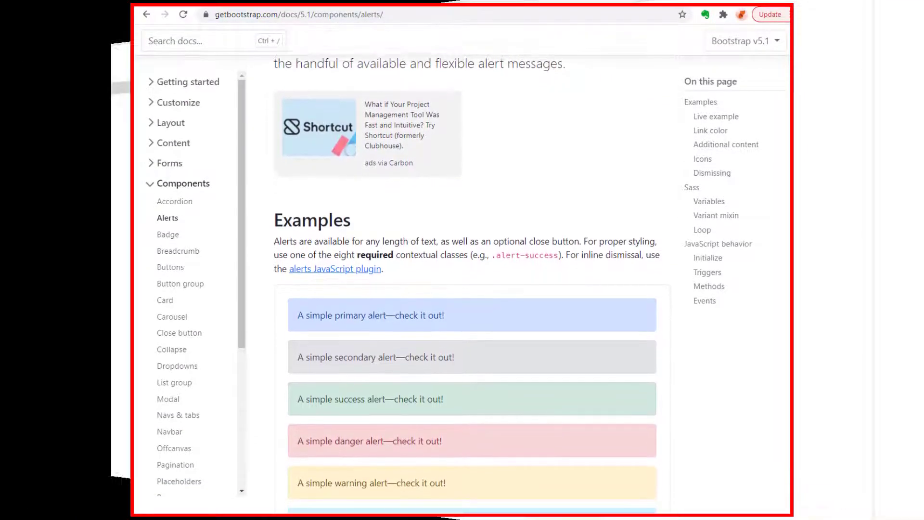
left_click(729, 13)
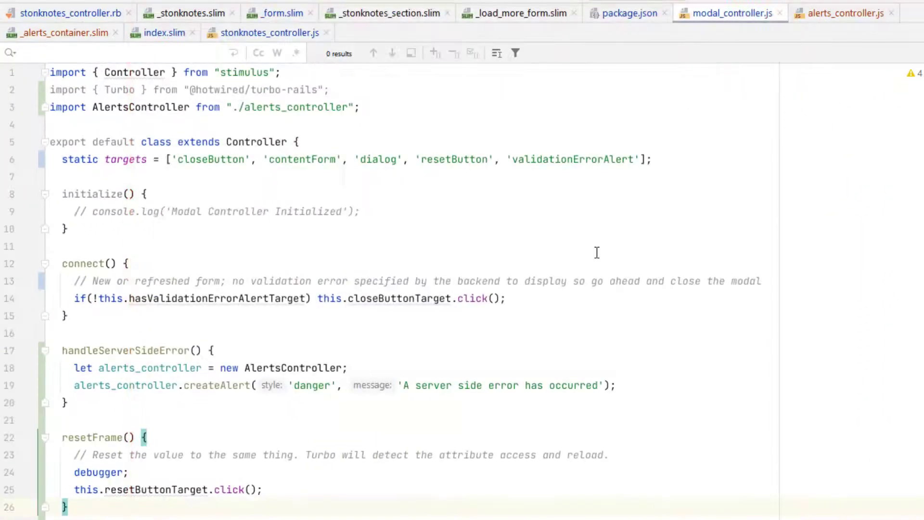
mouse_move(344, 179)
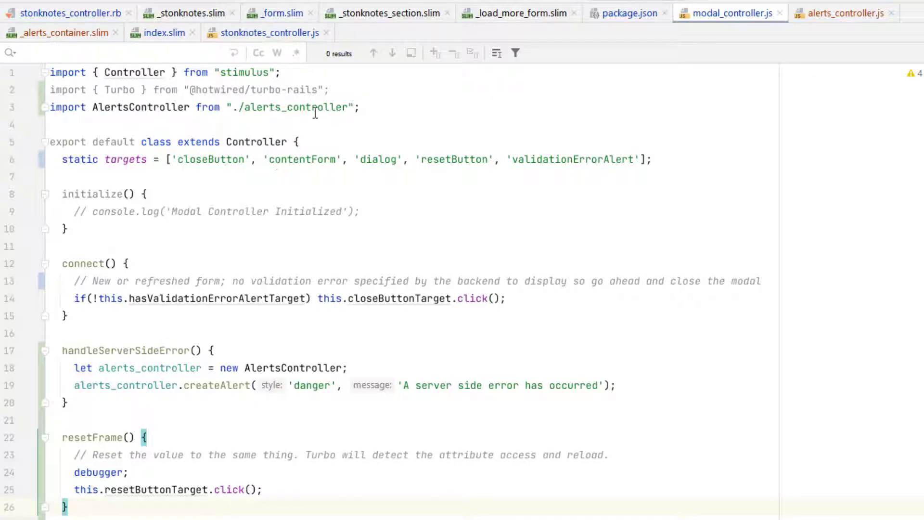
mouse_move(189, 257)
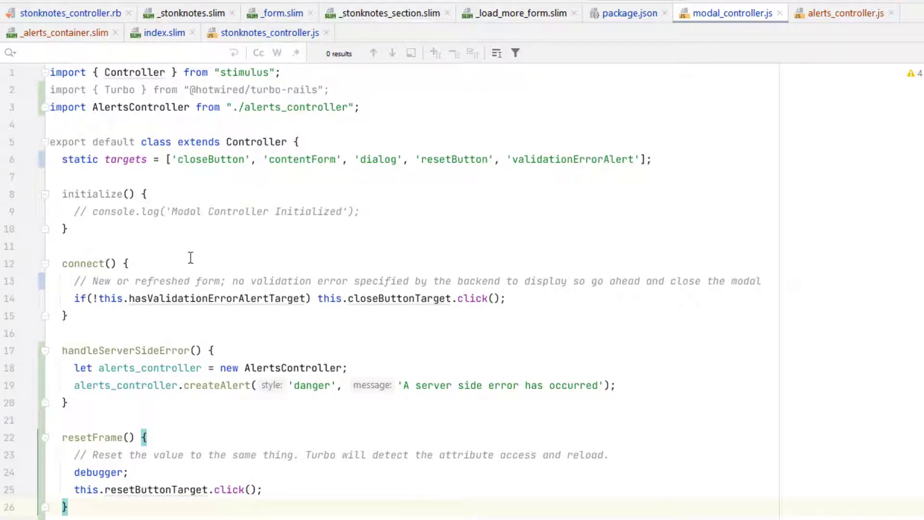
mouse_move(141, 369)
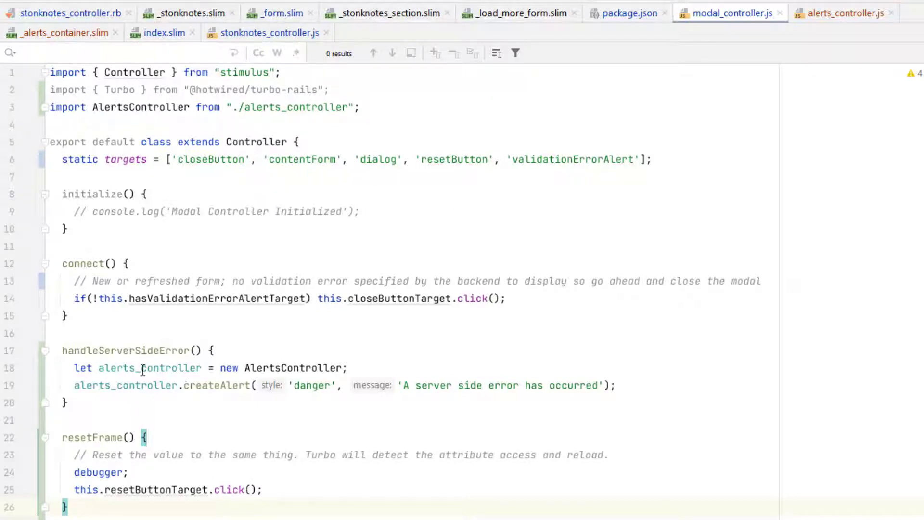
Trace the createAlert call in modal_controller.js to the imported alerts_controller.js source.
double_click(127, 350)
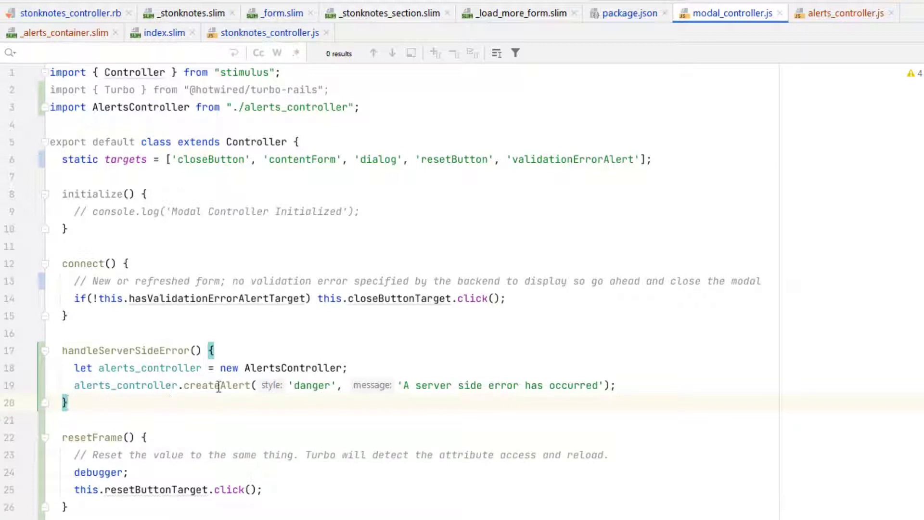
double_click(217, 385)
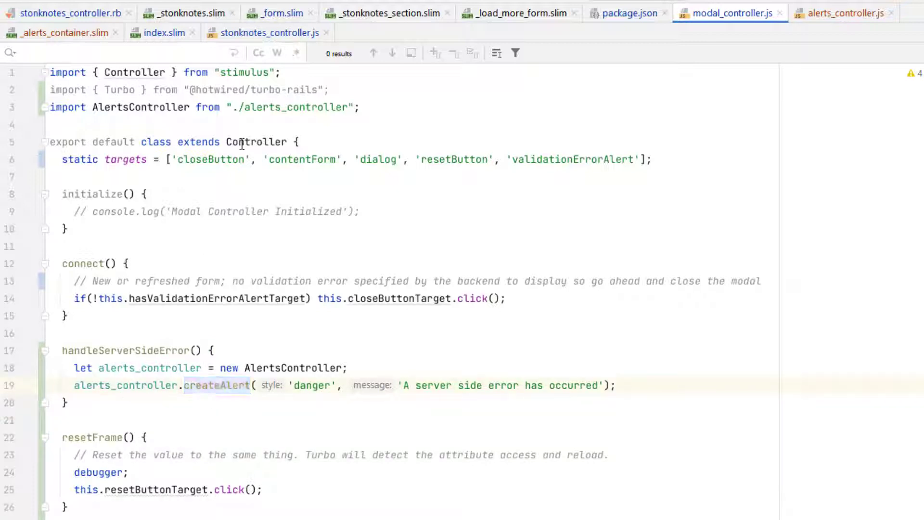
double_click(140, 107)
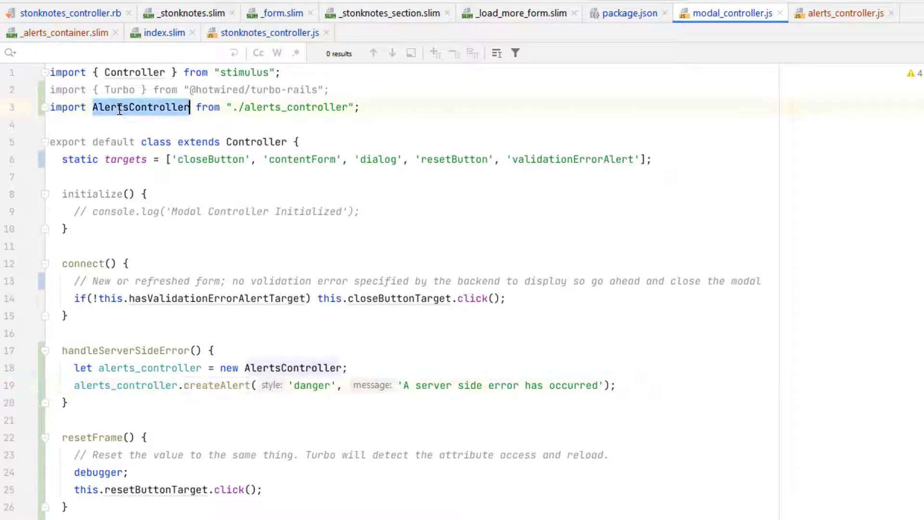
left_click(305, 107)
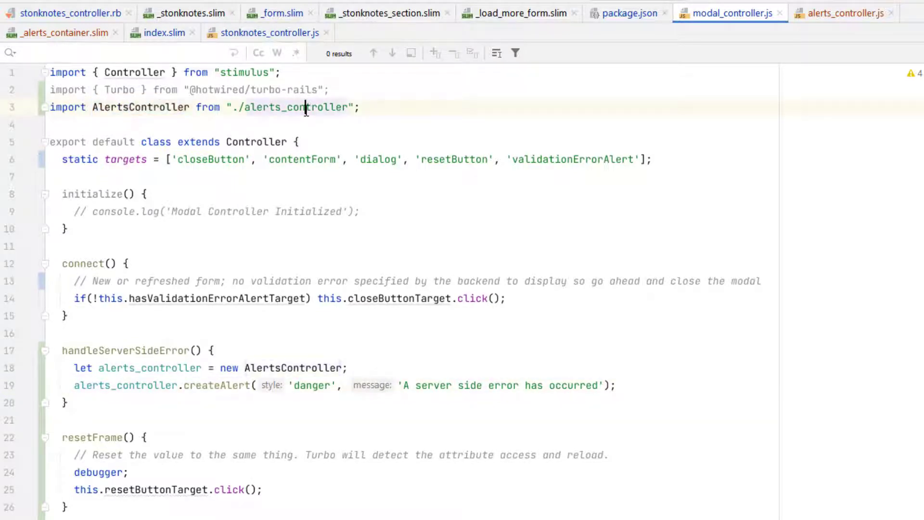
left_click(843, 13)
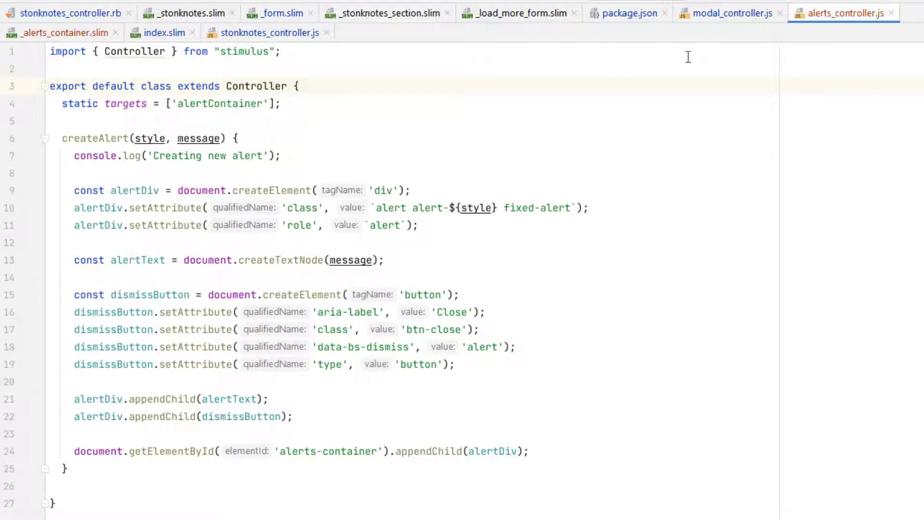
mouse_move(266, 224)
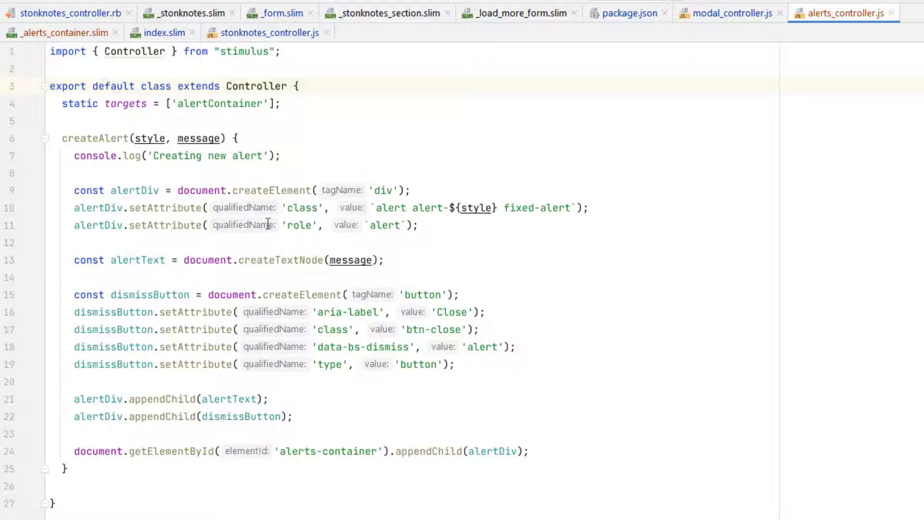
left_click(728, 13)
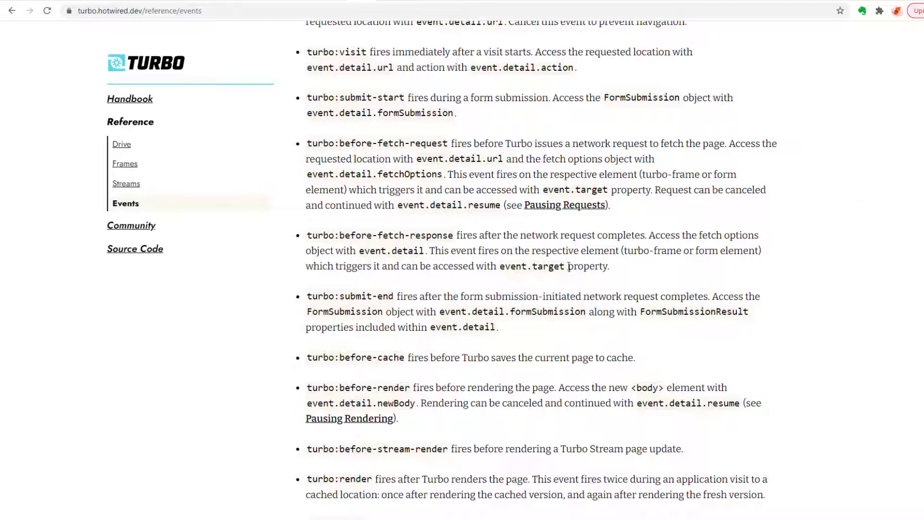
mouse_move(279, 308)
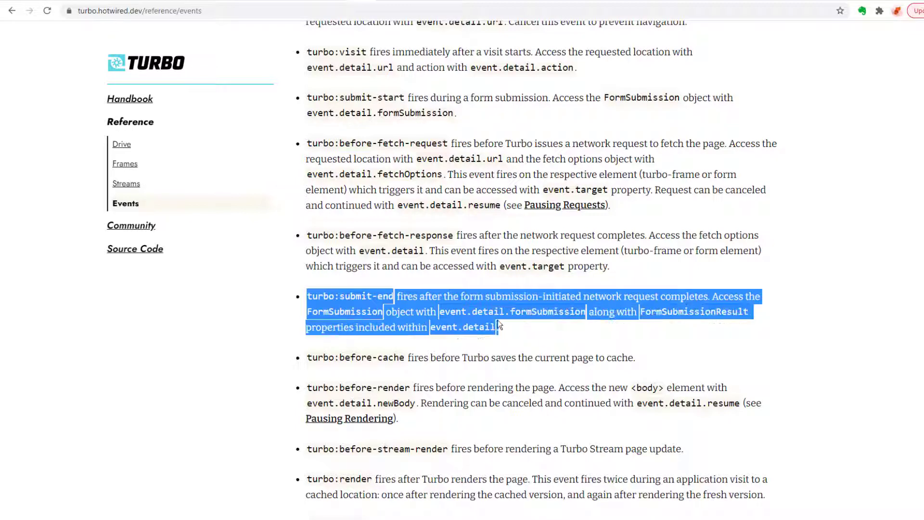
Read and deselect the turbo:submit-end entry in the Turbo events reference.
left_click(641, 311)
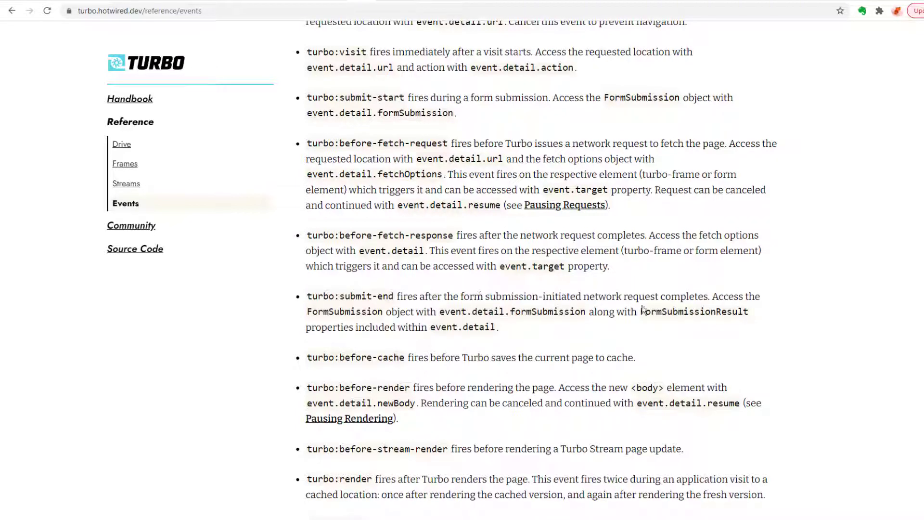
mouse_move(622, 292)
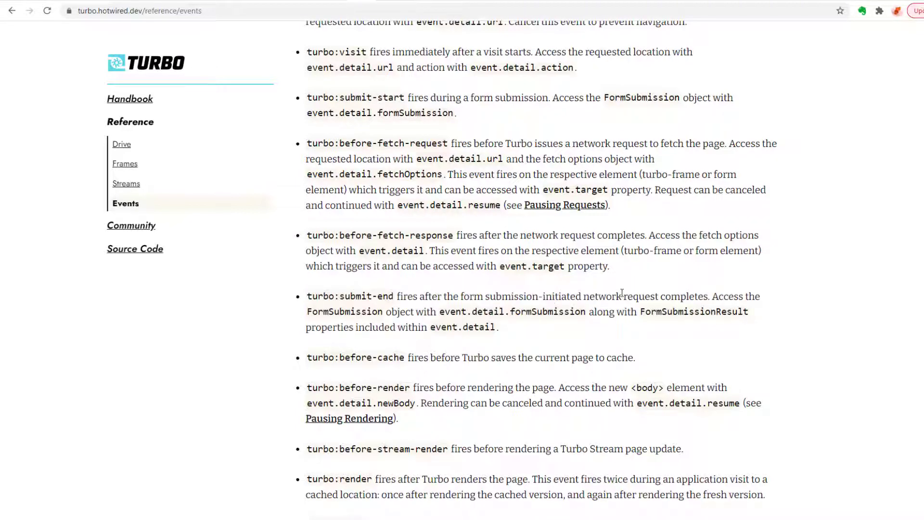
mouse_move(579, 306)
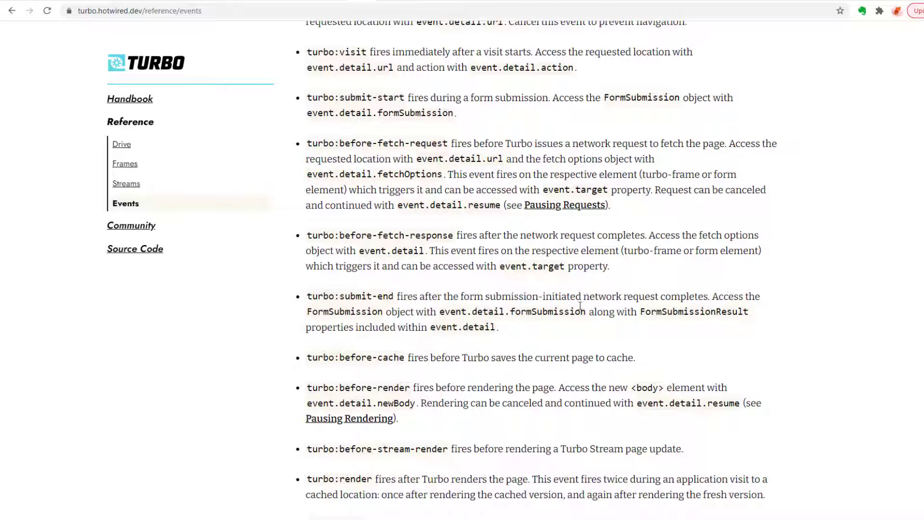
mouse_move(501, 328)
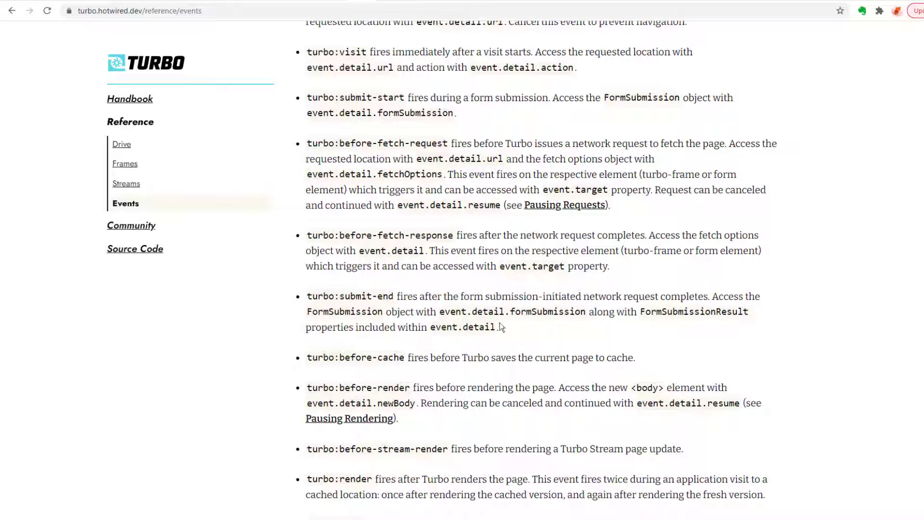
mouse_move(510, 307)
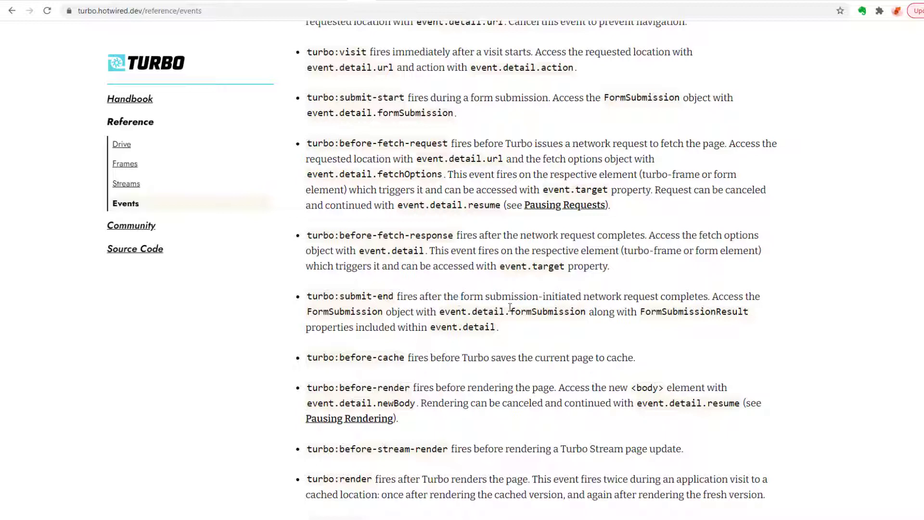
mouse_move(503, 329)
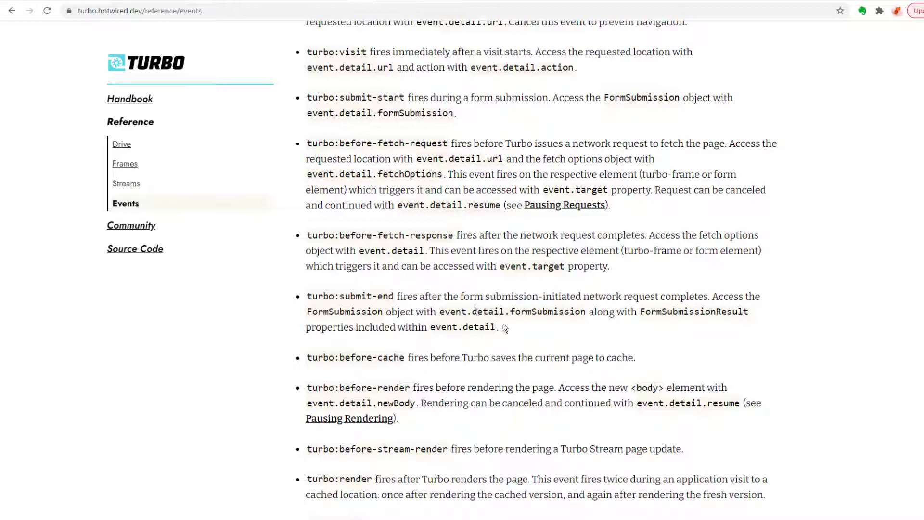
mouse_move(482, 311)
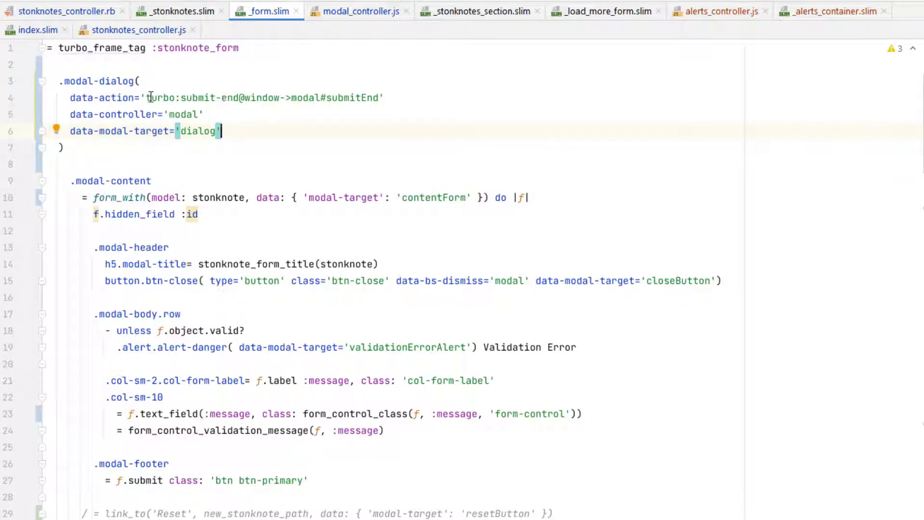
mouse_move(242, 99)
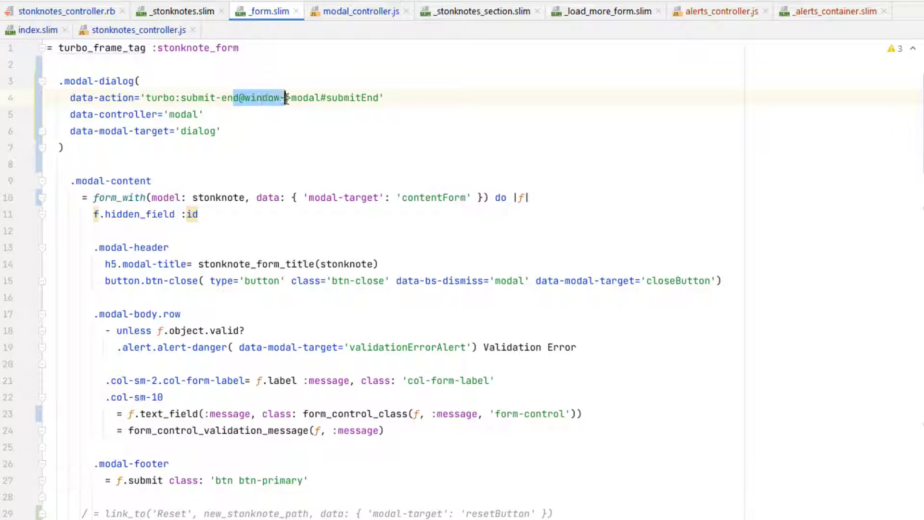
Inspect the turbo:submit-end@window data-action on .modal-dialog in _form.slim.
left_click(283, 98)
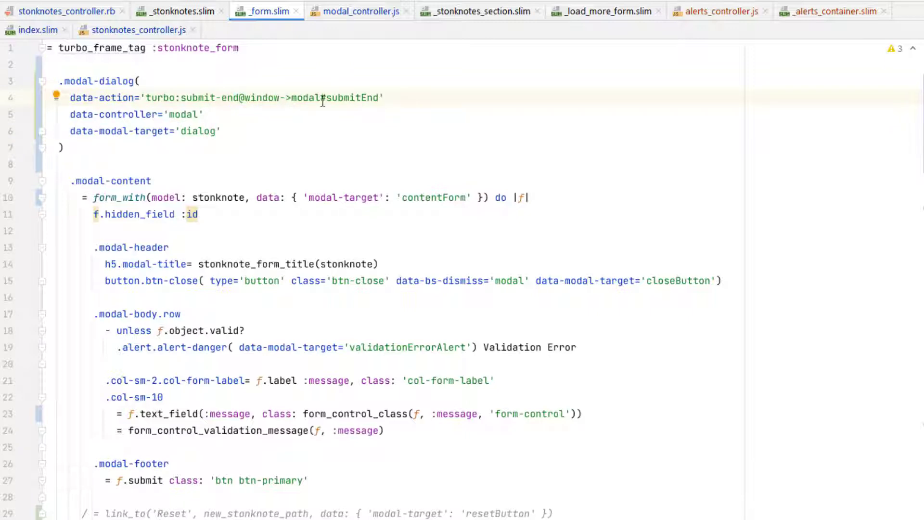
left_click(360, 11)
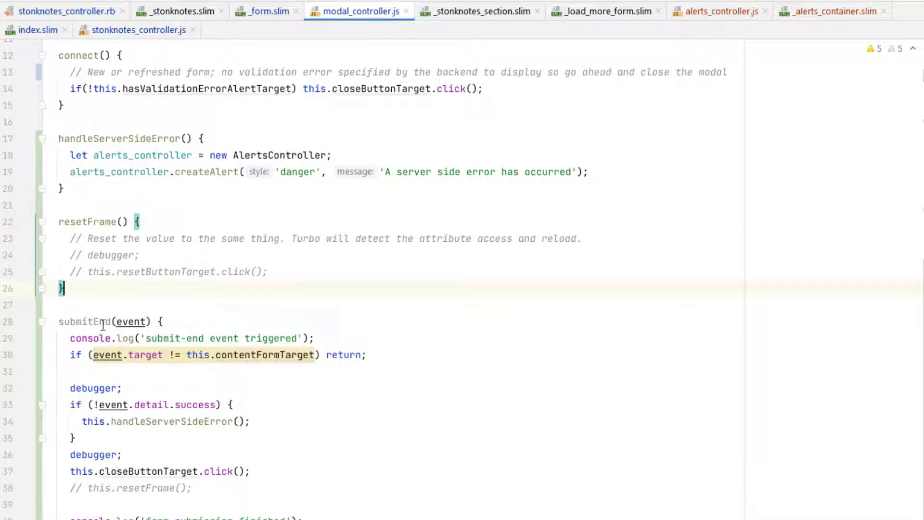
Review the _stonknotes.slim partial and return to the modal controller's submitEnd handler.
left_click(281, 355)
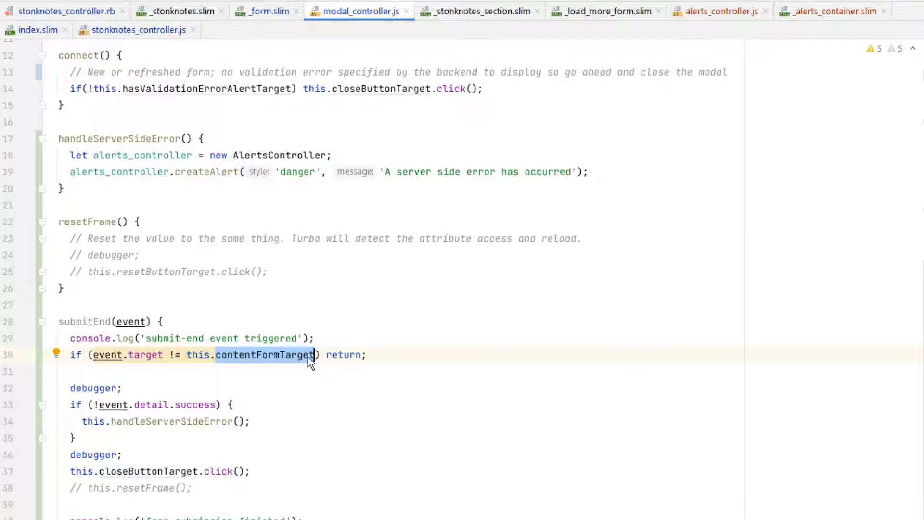
scroll("up", 3)
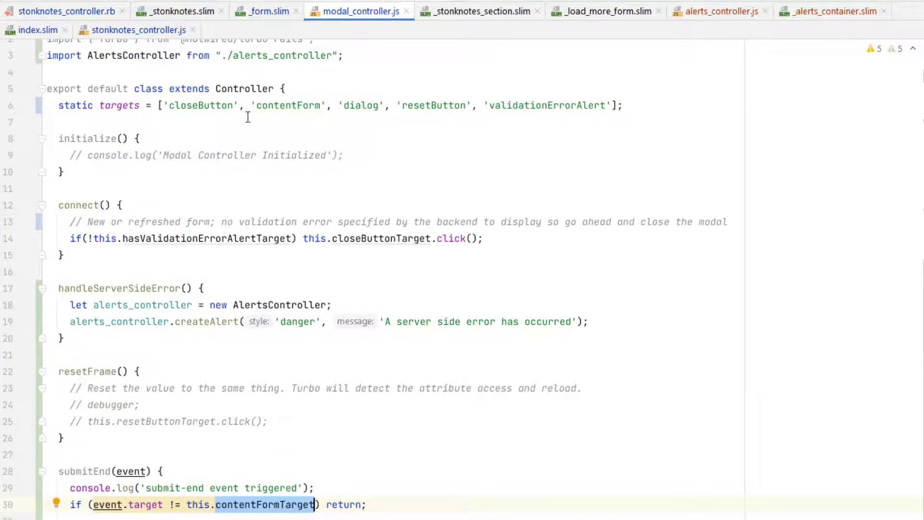
left_click(262, 10)
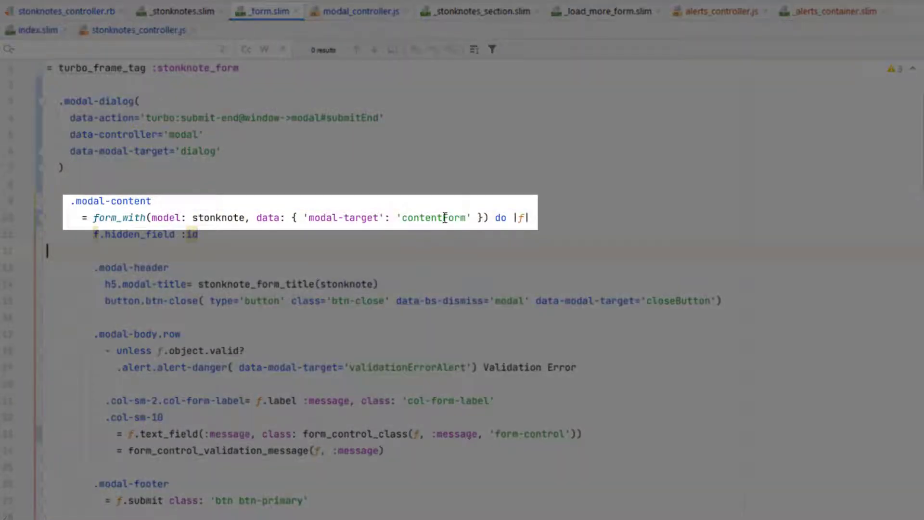
left_click(179, 11)
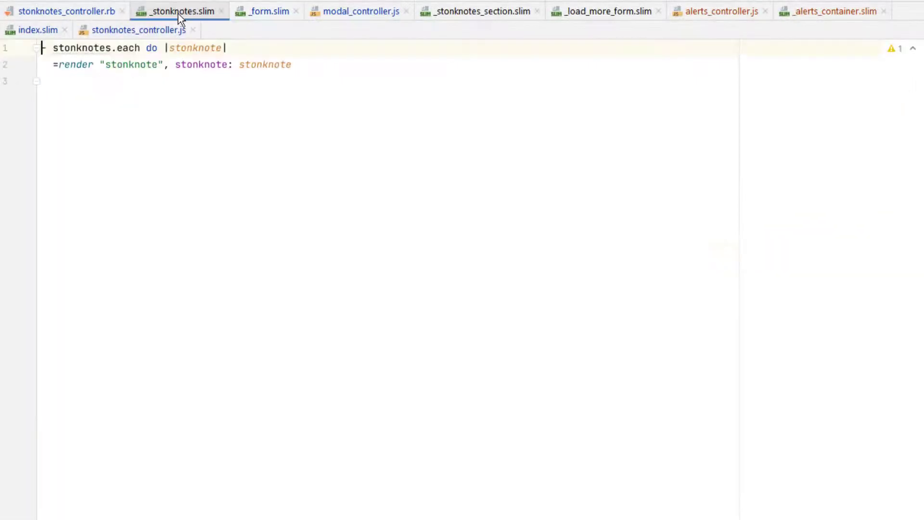
left_click(359, 10)
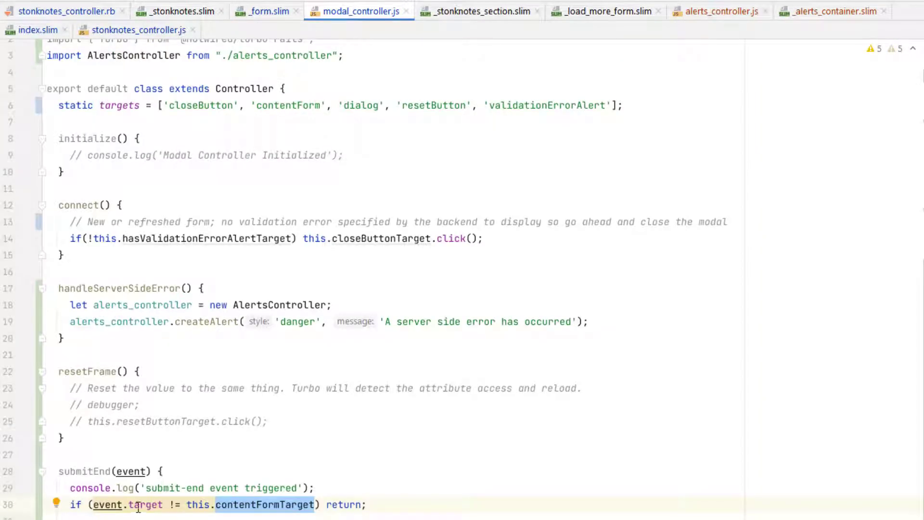
Have submitEnd call handleServerSideError and close the modal, with resetFrame commented out.
scroll("down", 3)
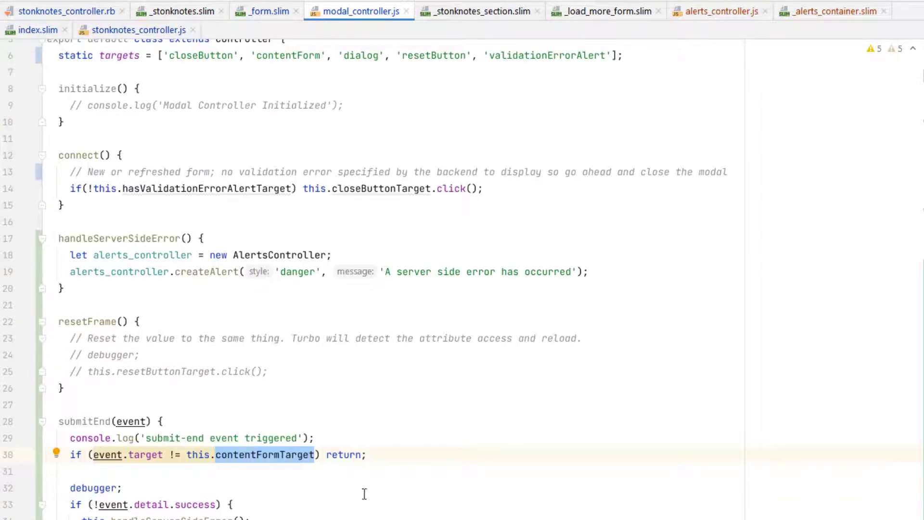
mouse_move(231, 478)
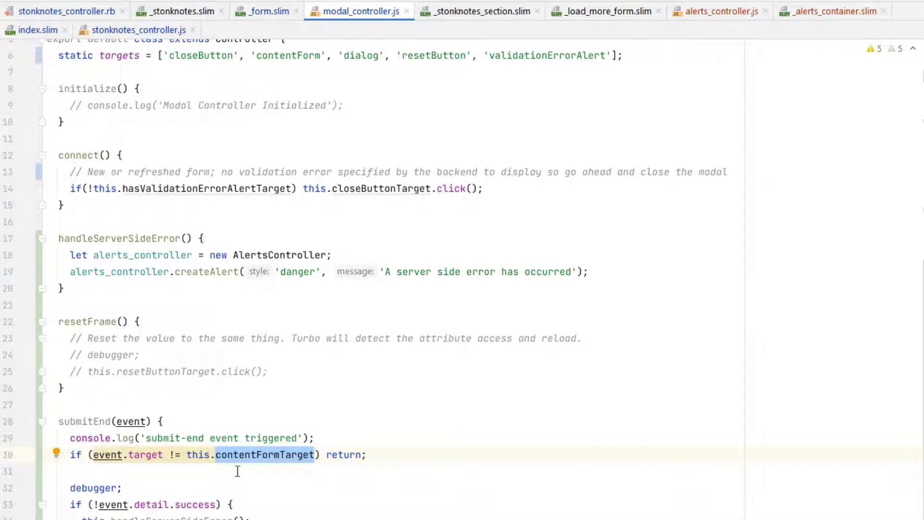
mouse_move(395, 471)
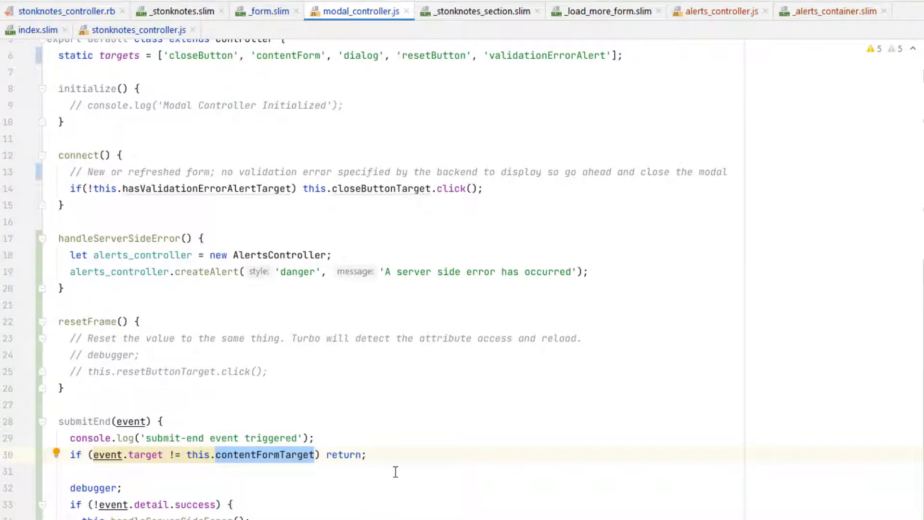
scroll("down", 3)
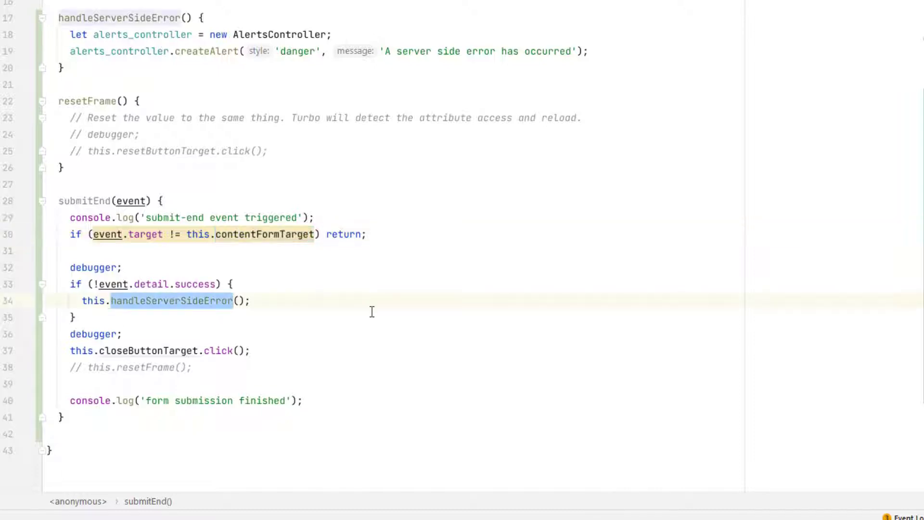
left_click(90, 17)
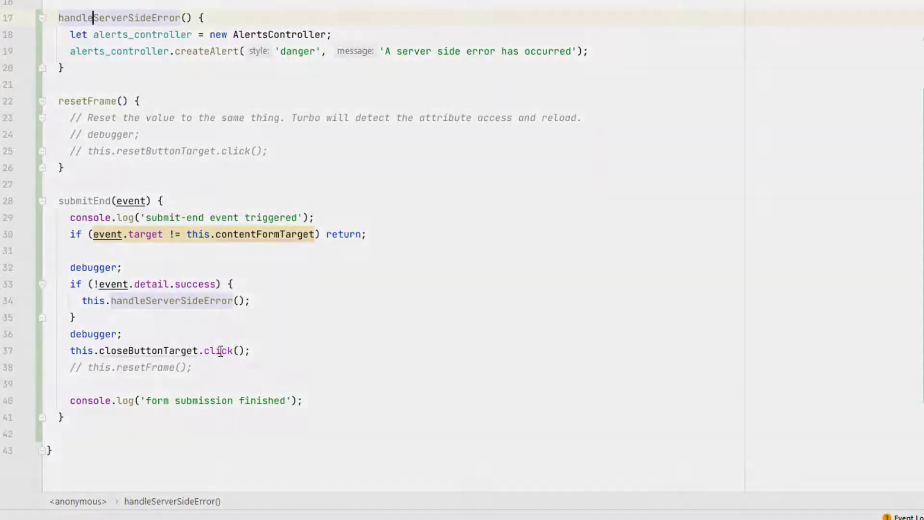
left_click(326, 52)
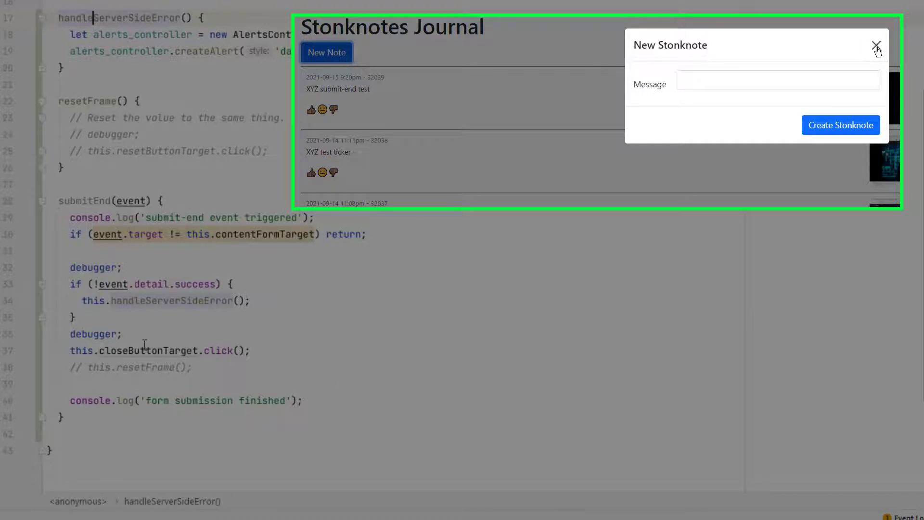
Submit a new Stonknote with the message 'XYZ this note should fail'.
left_click(876, 46)
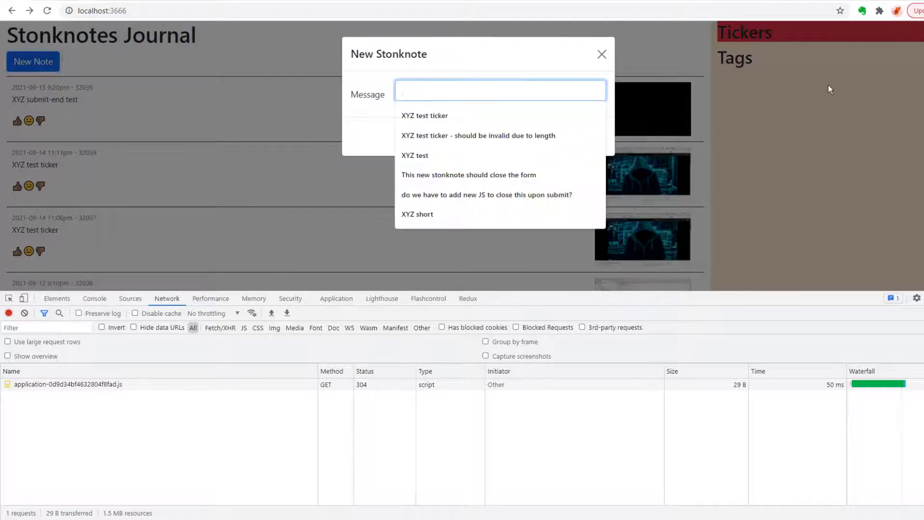
type("XYZ t")
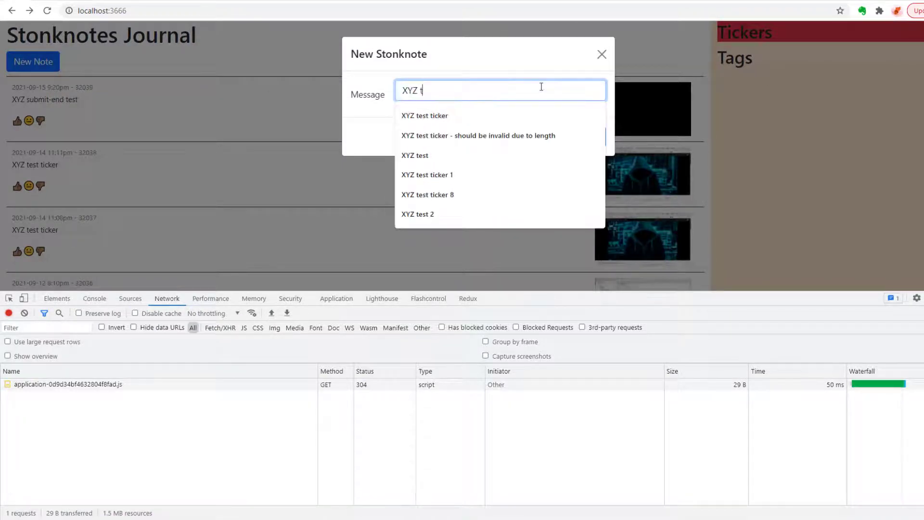
type("his")
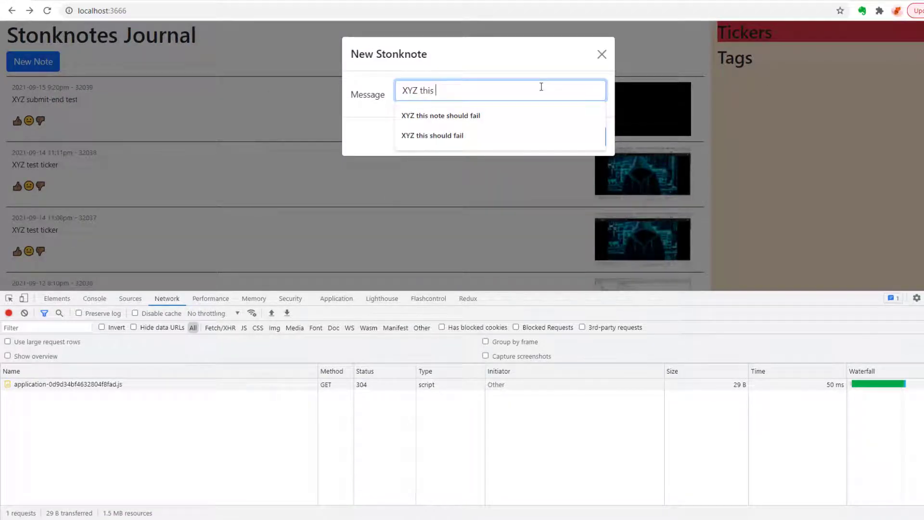
left_click(440, 115)
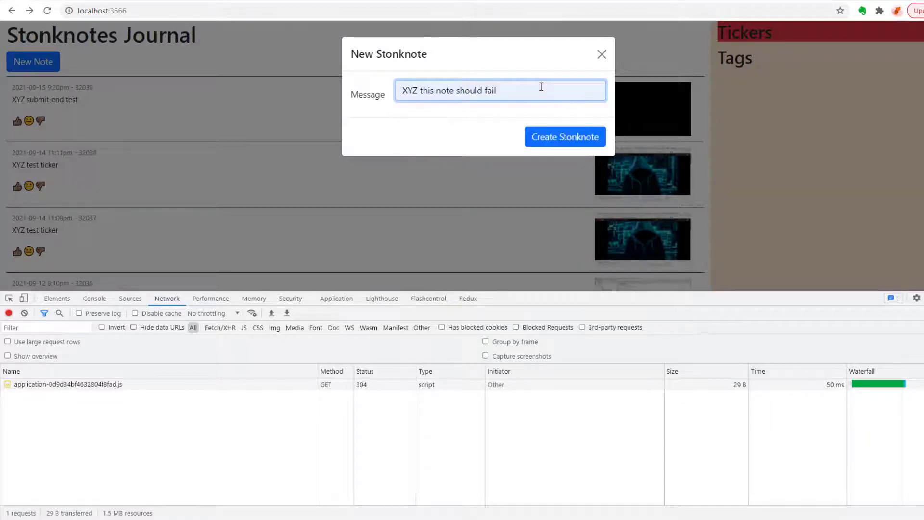
left_click(564, 137)
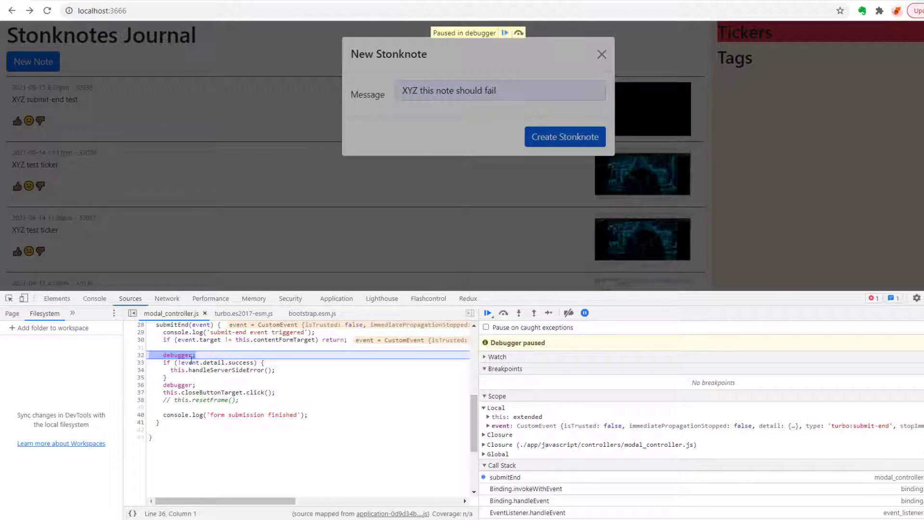
mouse_move(236, 370)
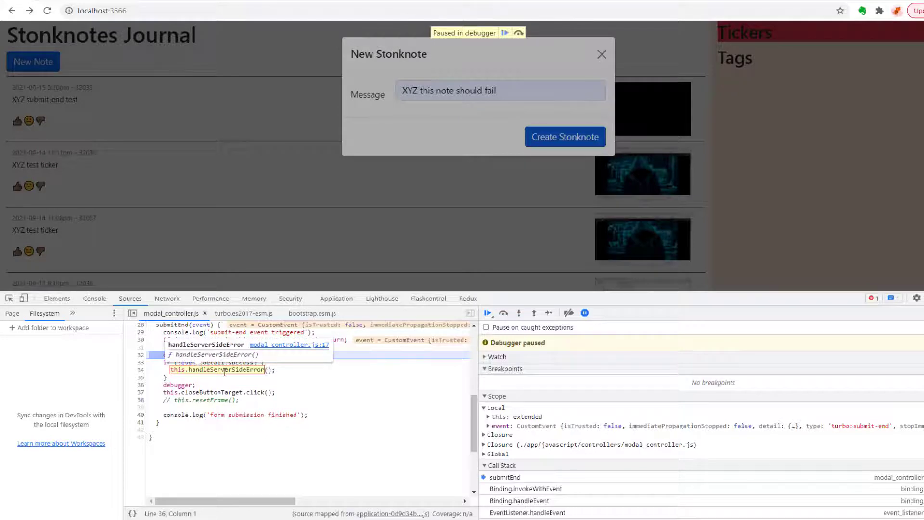
Resume past the debugger pauses so the server side error alert shows, then dismiss it.
left_click(505, 32)
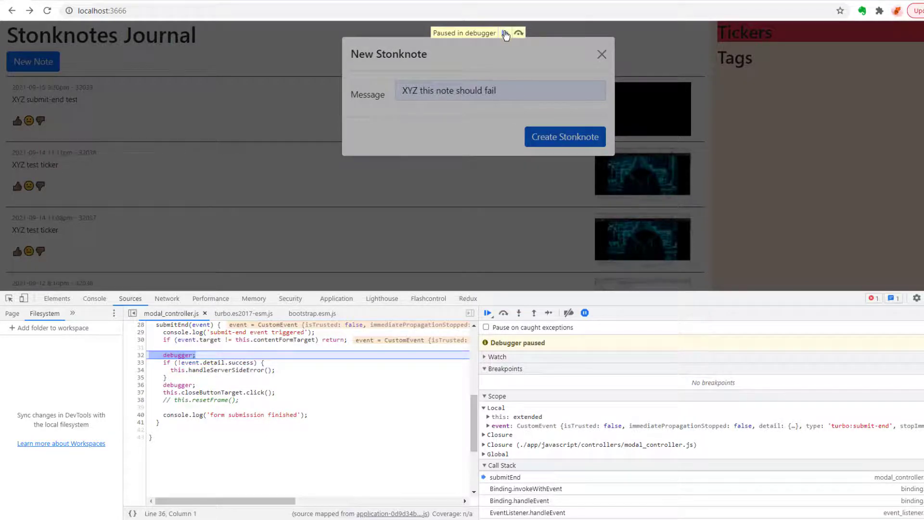
left_click(488, 313)
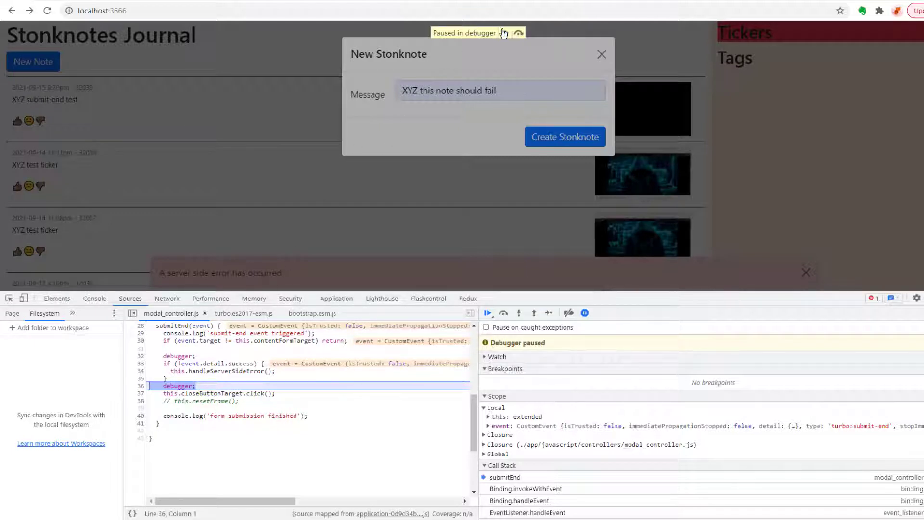
left_click(487, 312)
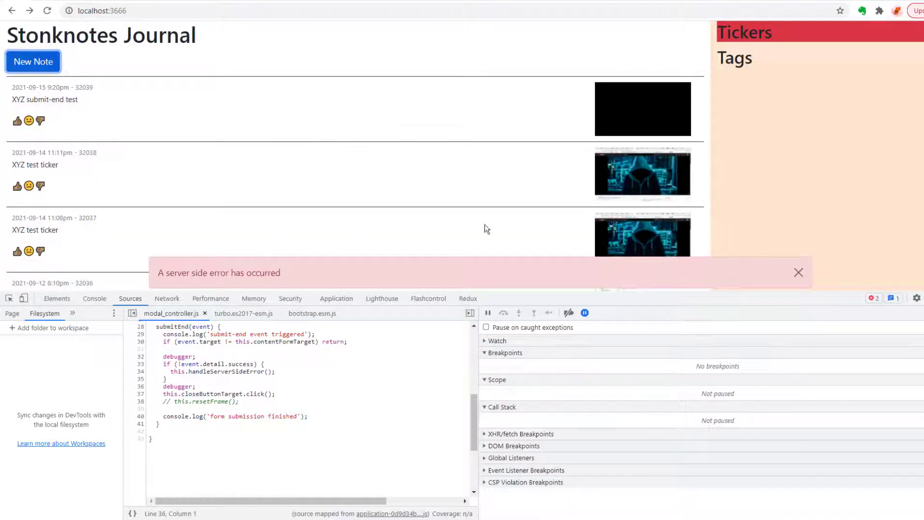
mouse_move(615, 278)
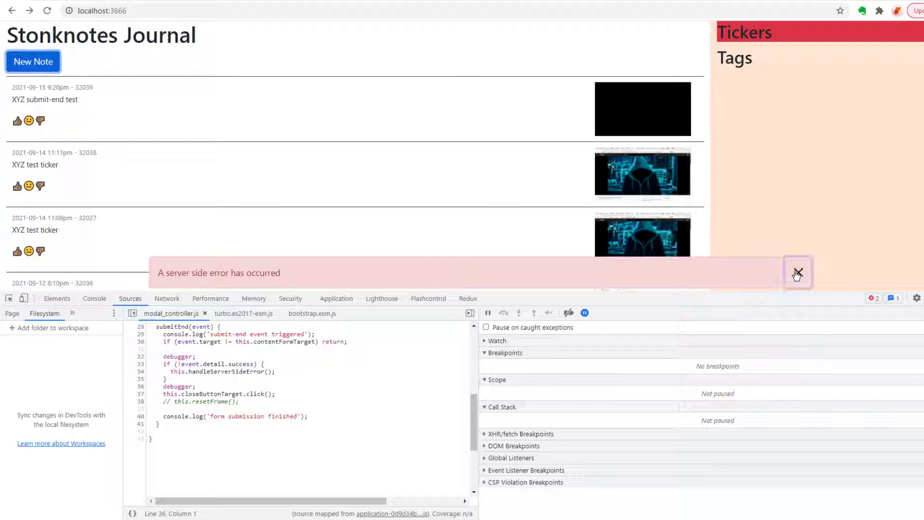
left_click(797, 273)
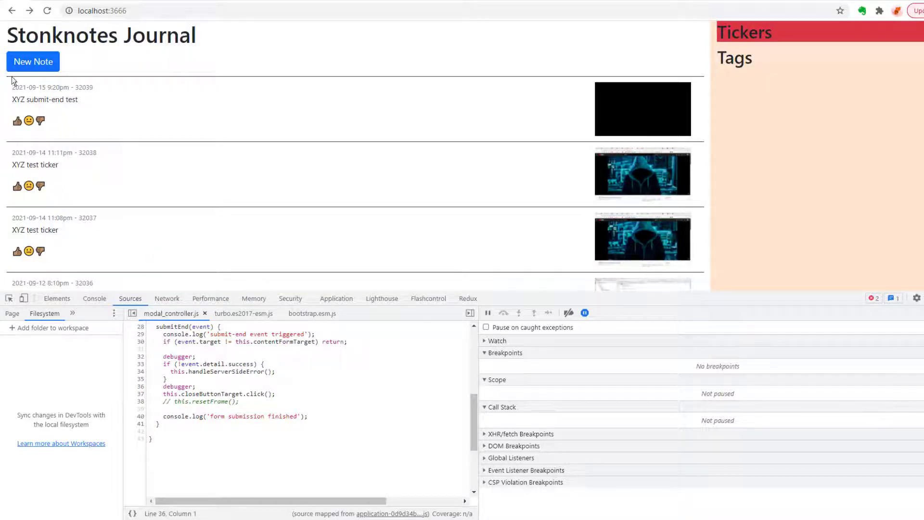
mouse_move(82, 98)
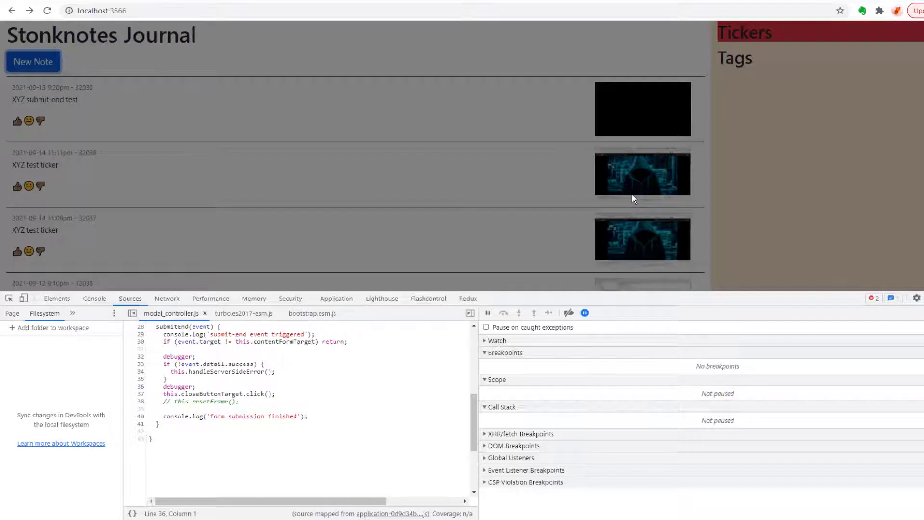
mouse_move(755, 179)
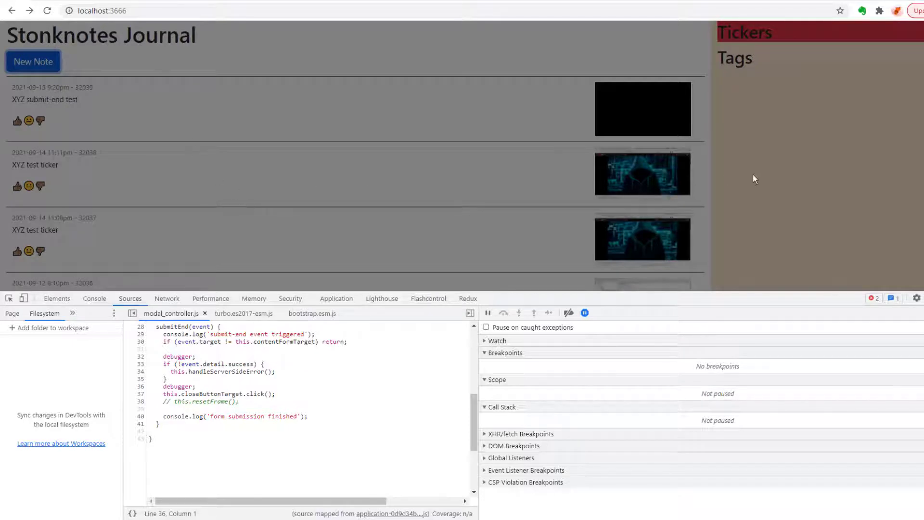
mouse_move(182, 120)
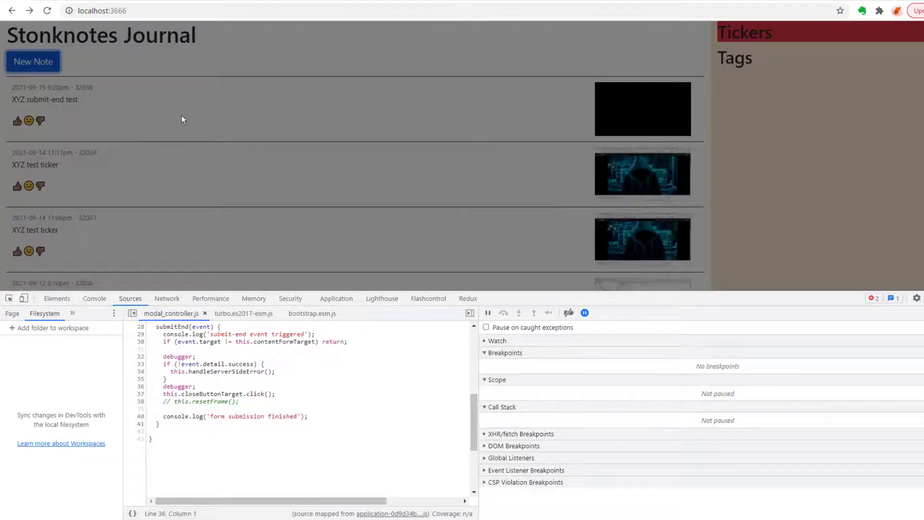
mouse_move(388, 85)
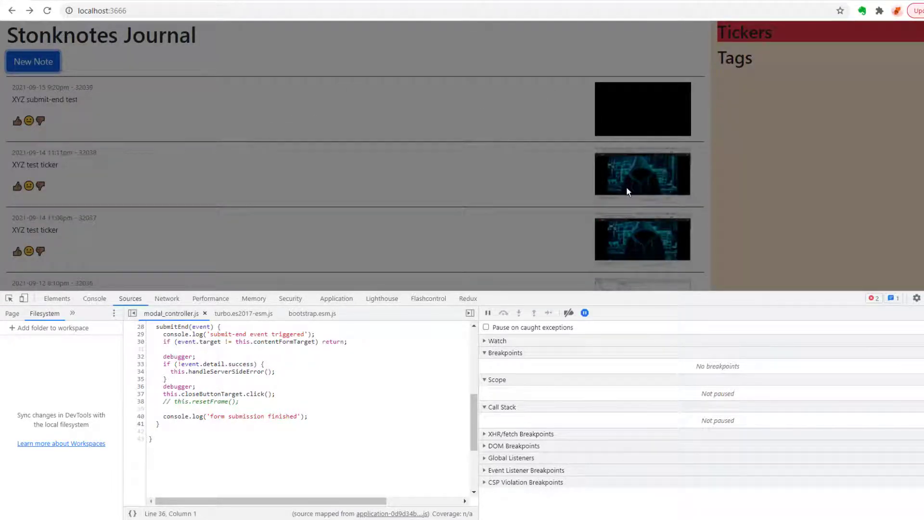
View the Network log showing the stonknotes POST request failed with status 500.
left_click(167, 298)
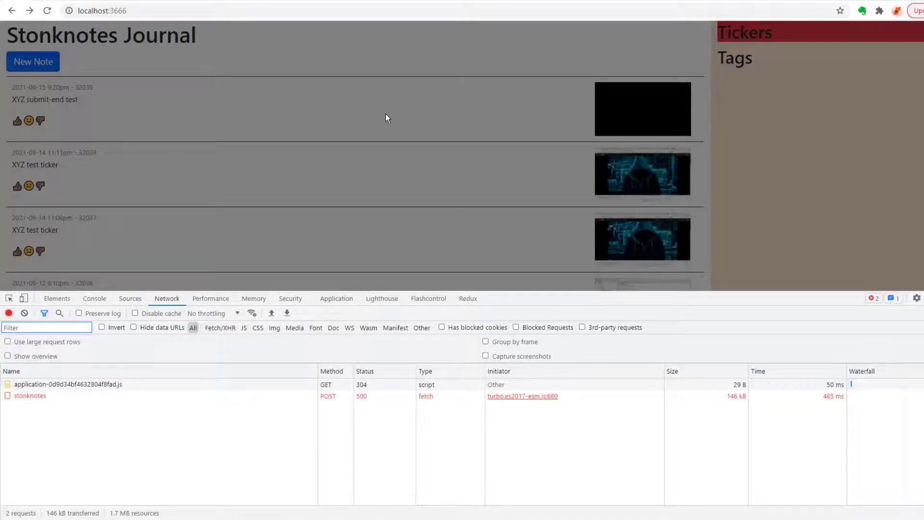
mouse_move(379, 136)
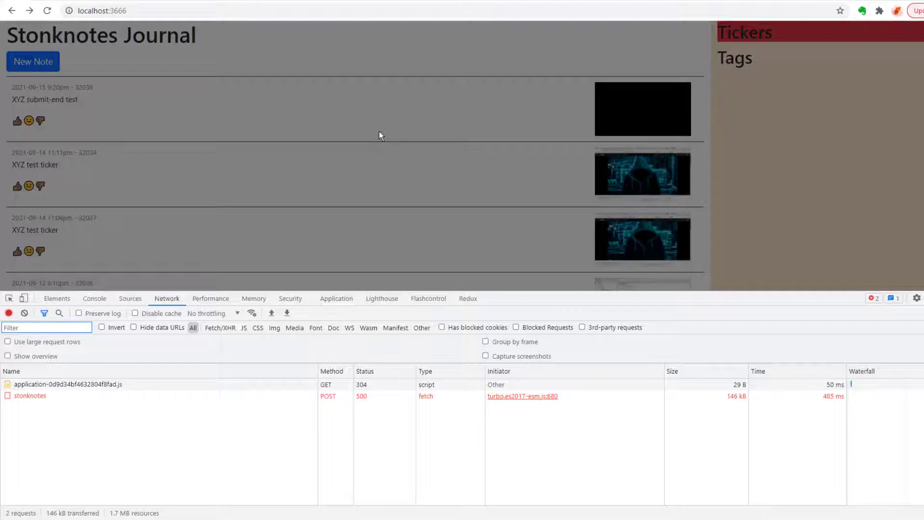
mouse_move(233, 151)
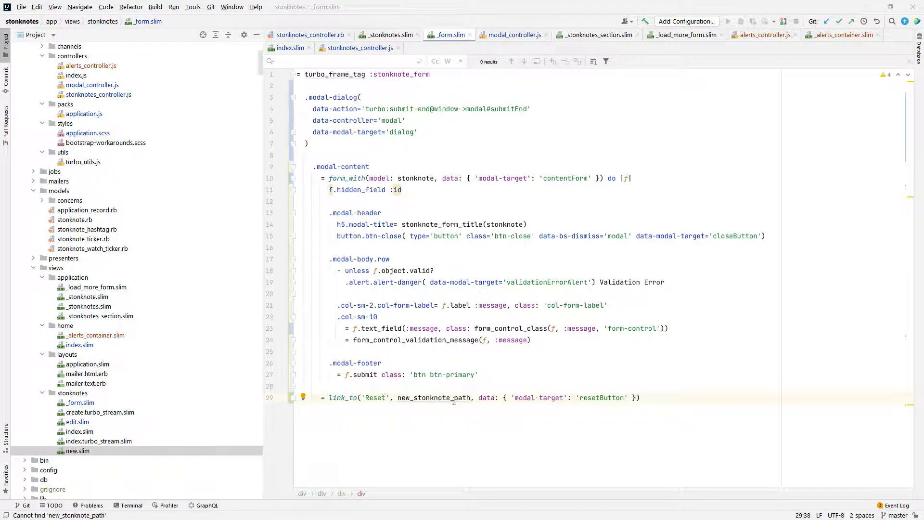
mouse_move(434, 402)
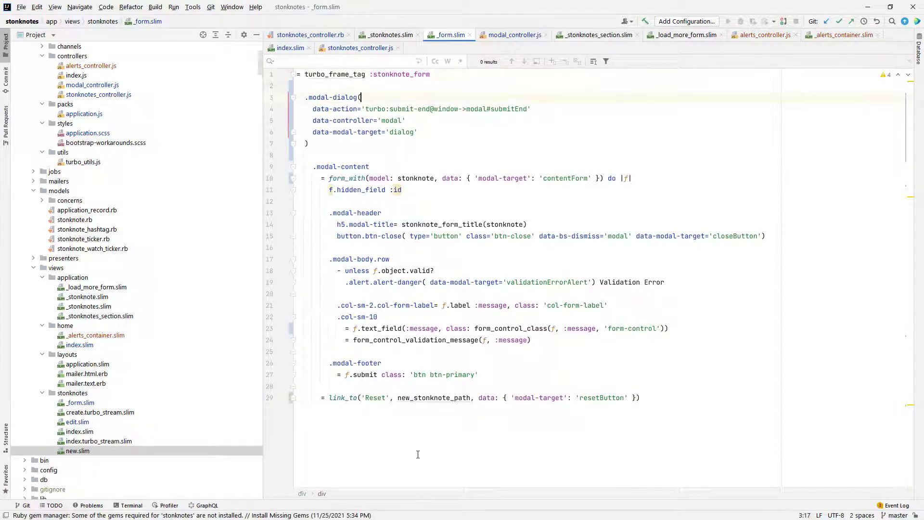
Add a 'Reset' link to new_stonknote_path marked as the modal's resetButton target.
left_click(411, 397)
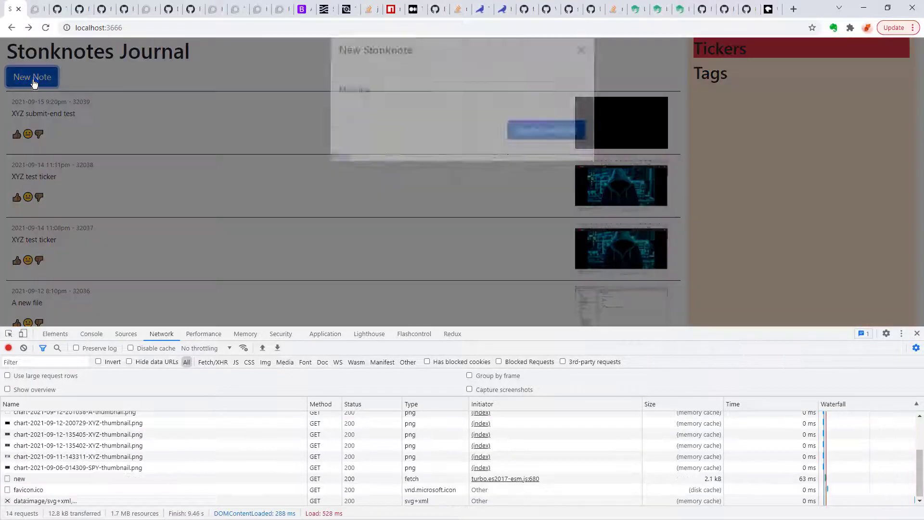
Enter 'This form is dirty' in the new note form and reset it, closing the modal.
left_click(32, 77)
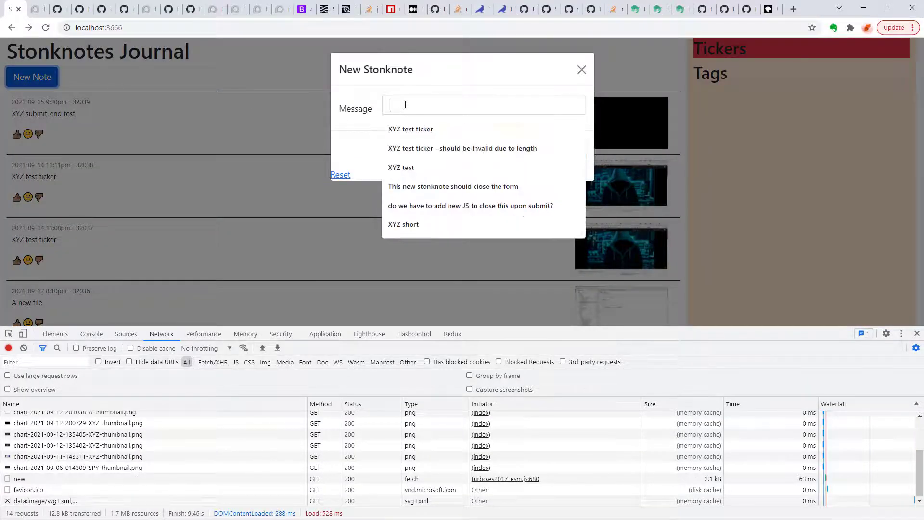
type("This form is dirty")
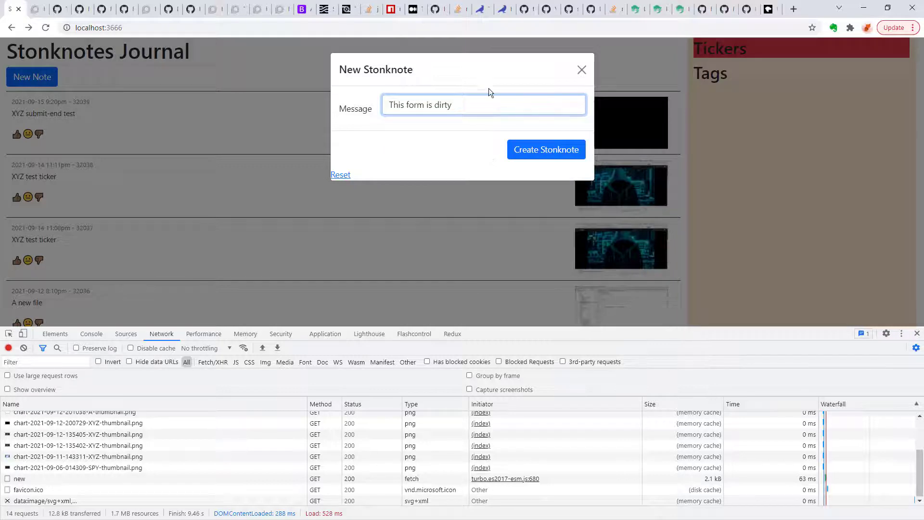
mouse_move(341, 175)
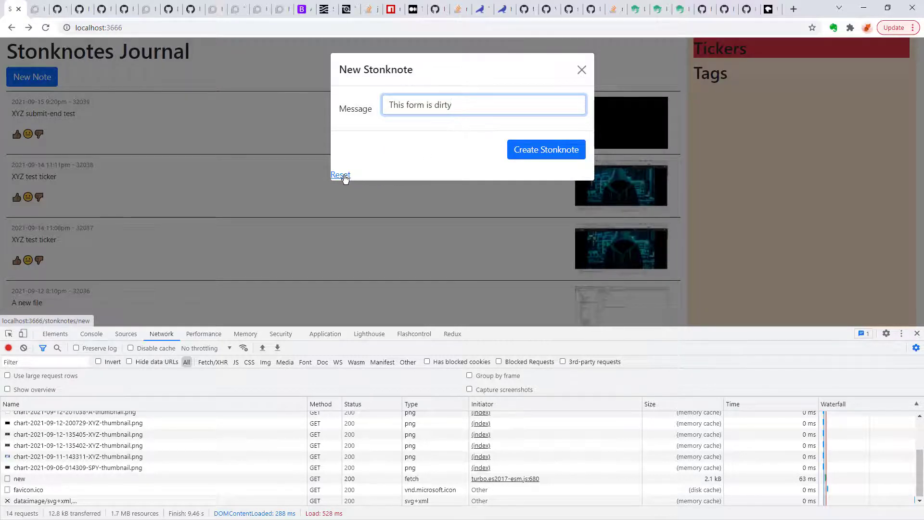
left_click(544, 149)
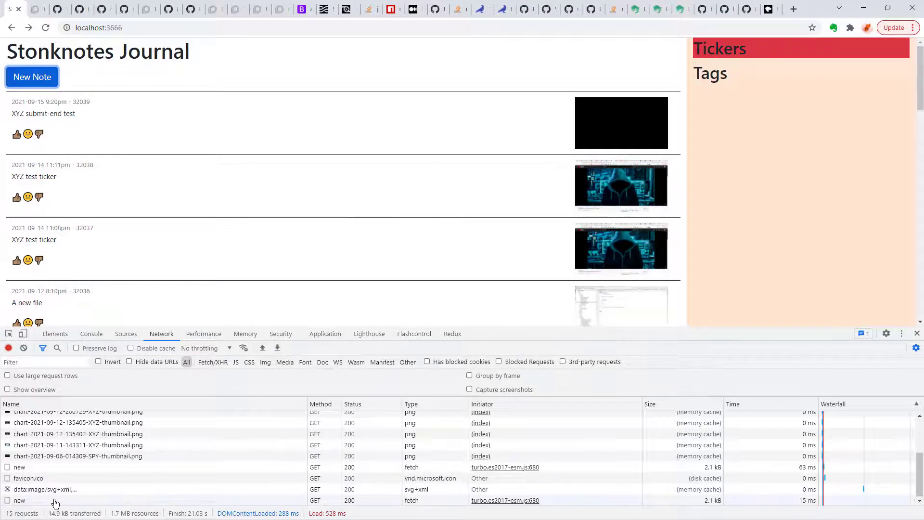
Inspect the latest 'new' request's response and headers confirming a fresh stonknote_form frame.
left_click(20, 500)
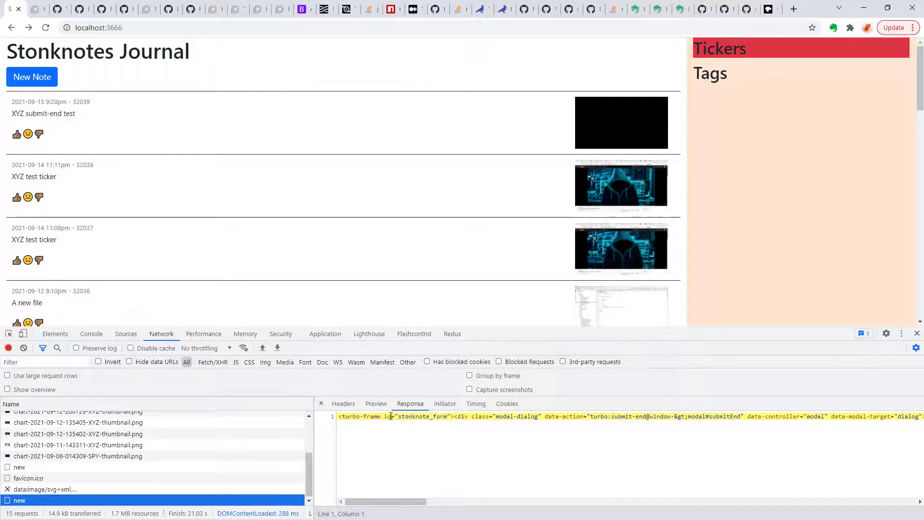
mouse_move(442, 440)
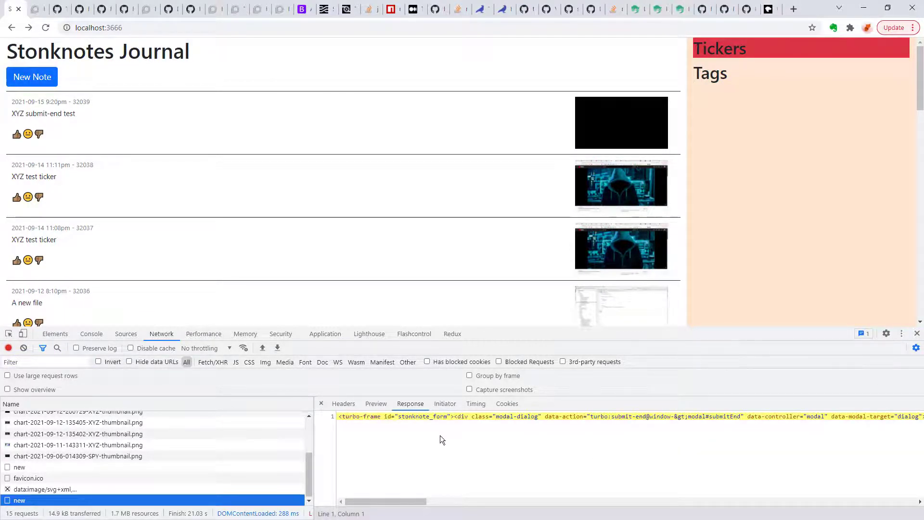
mouse_move(475, 426)
type("turbo")
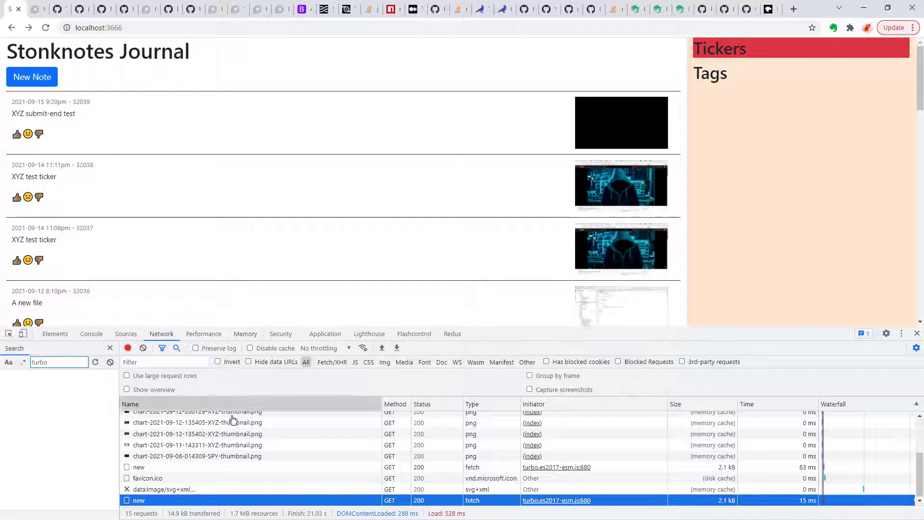
left_click(139, 500)
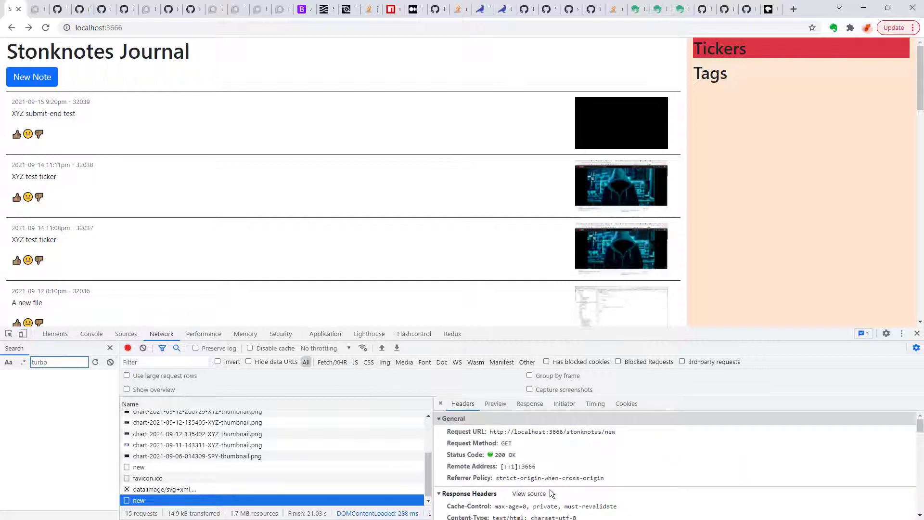
left_click(529, 404)
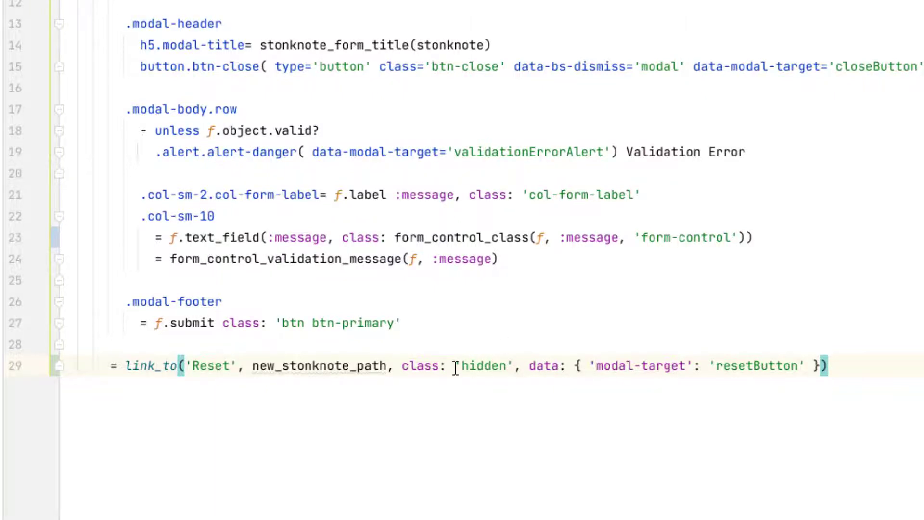
mouse_move(477, 385)
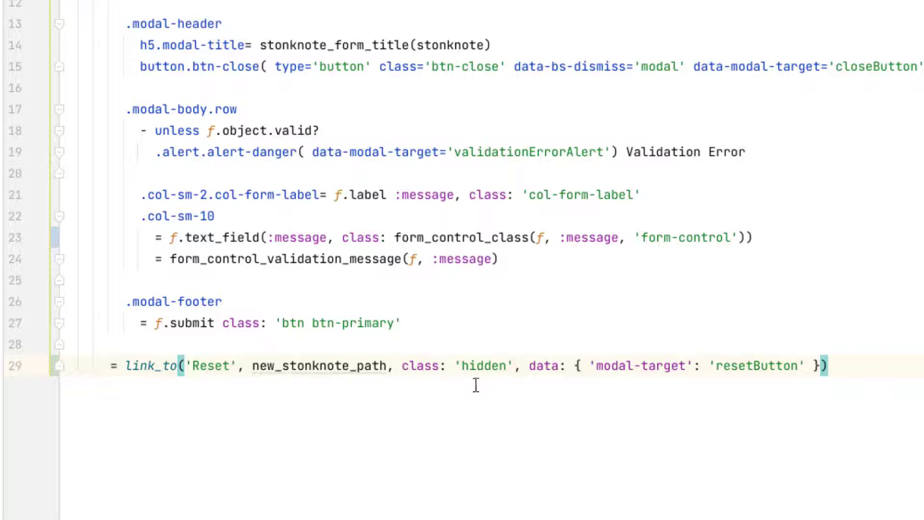
mouse_move(658, 177)
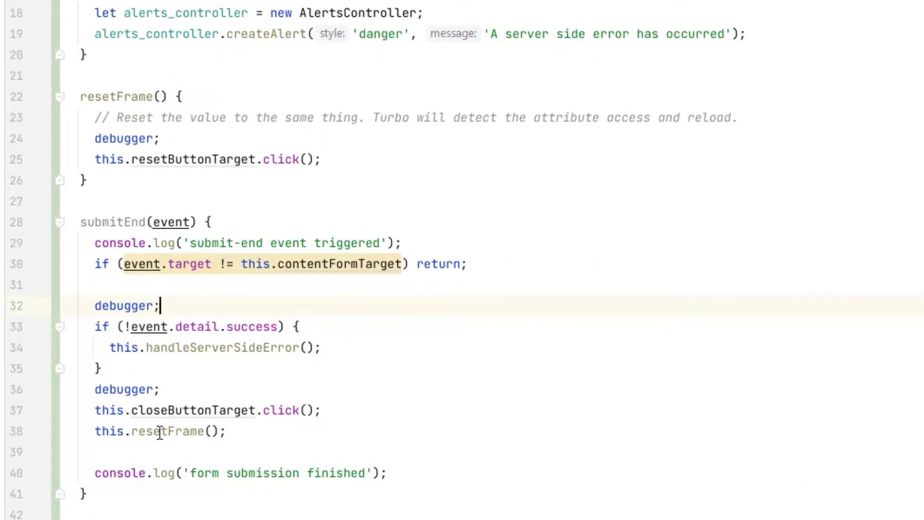
mouse_move(170, 432)
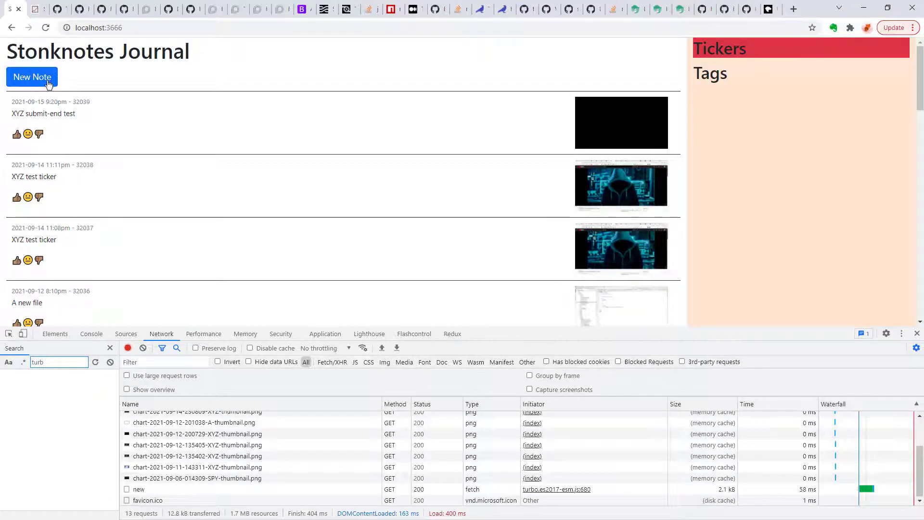
Submit a new note 'This is another failed test note' so the server error alert appears.
left_click(31, 77)
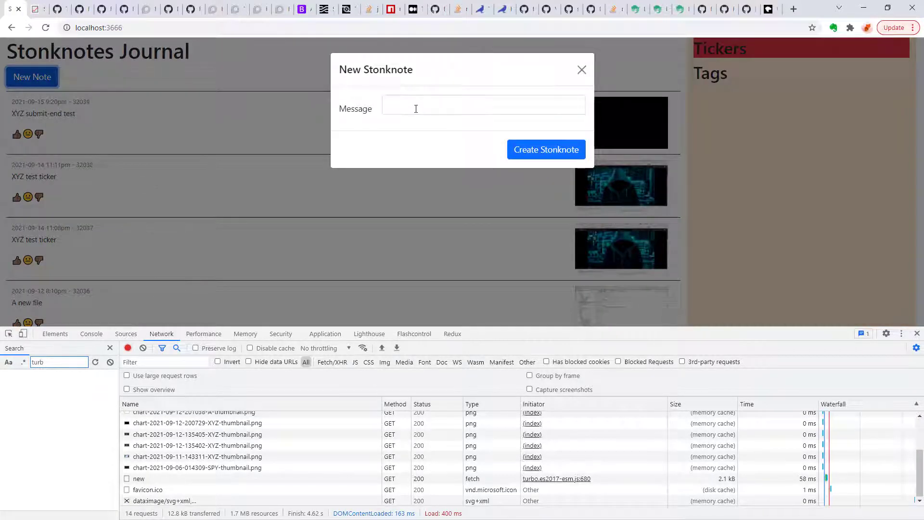
type("This is another failed test note")
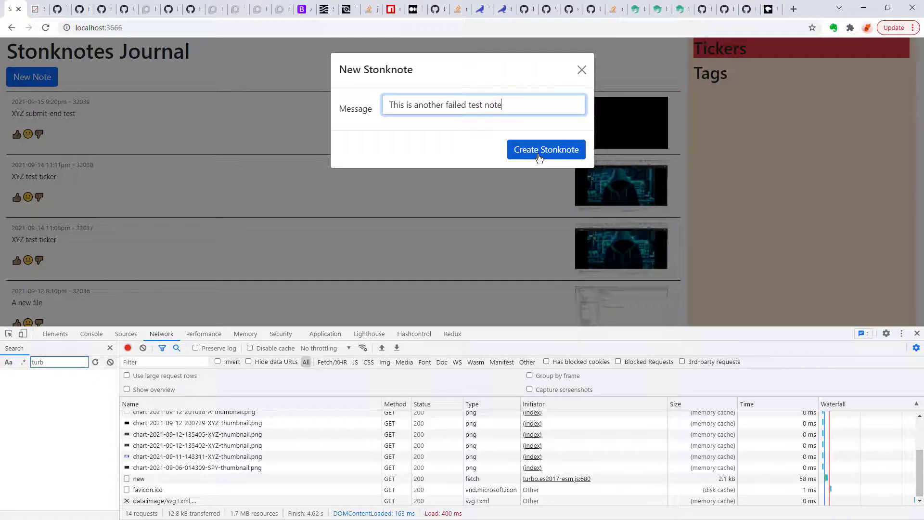
left_click(544, 149)
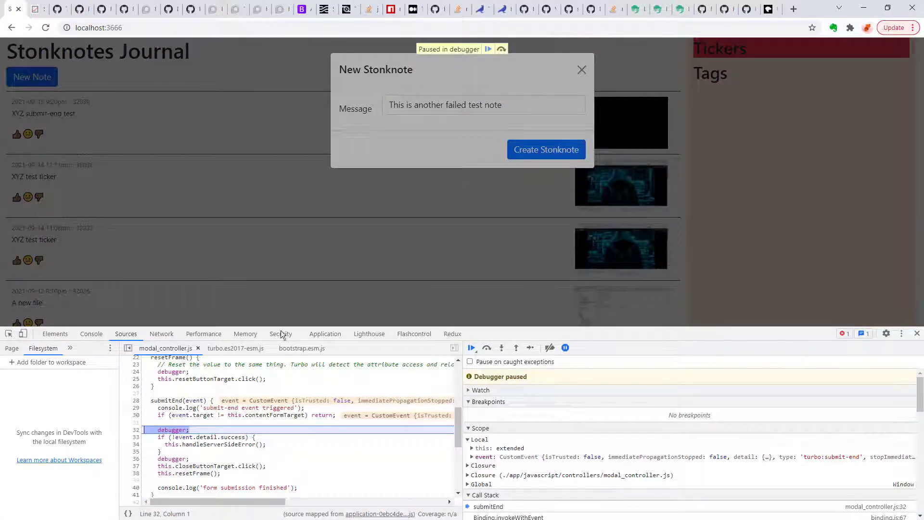
mouse_move(209, 444)
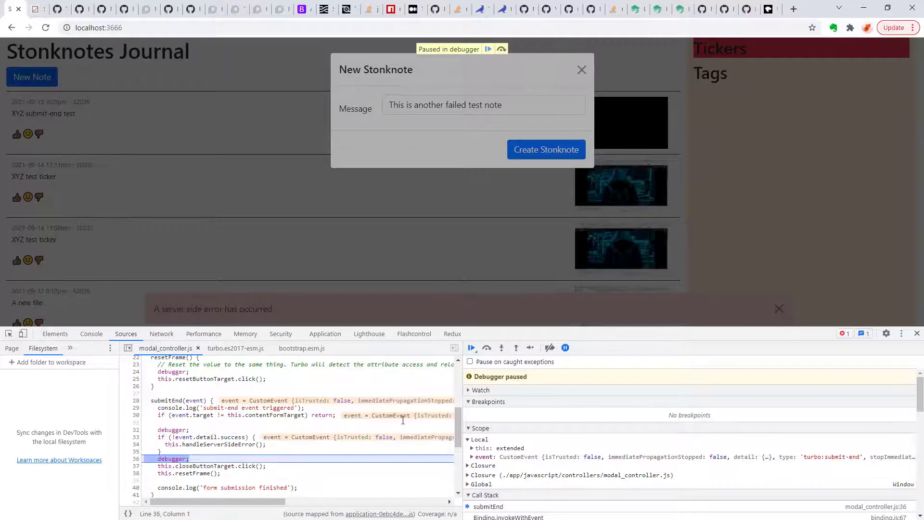
mouse_move(182, 317)
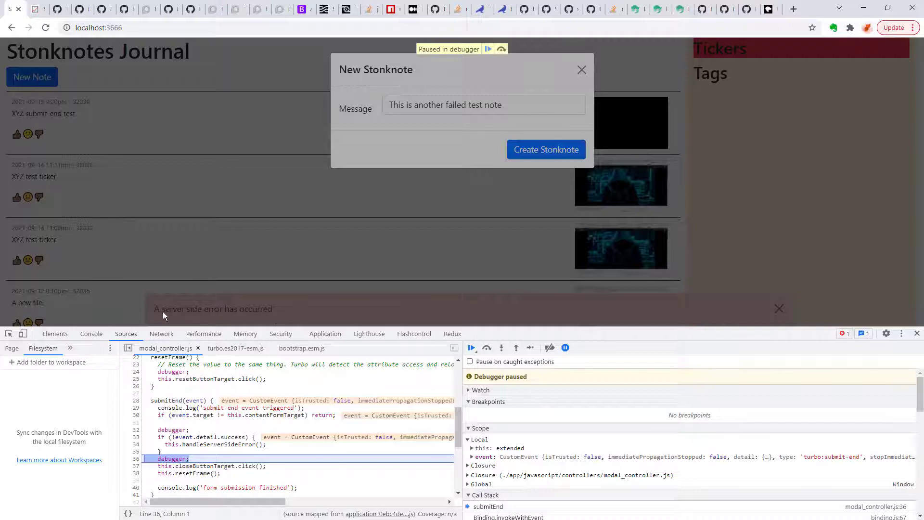
mouse_move(222, 304)
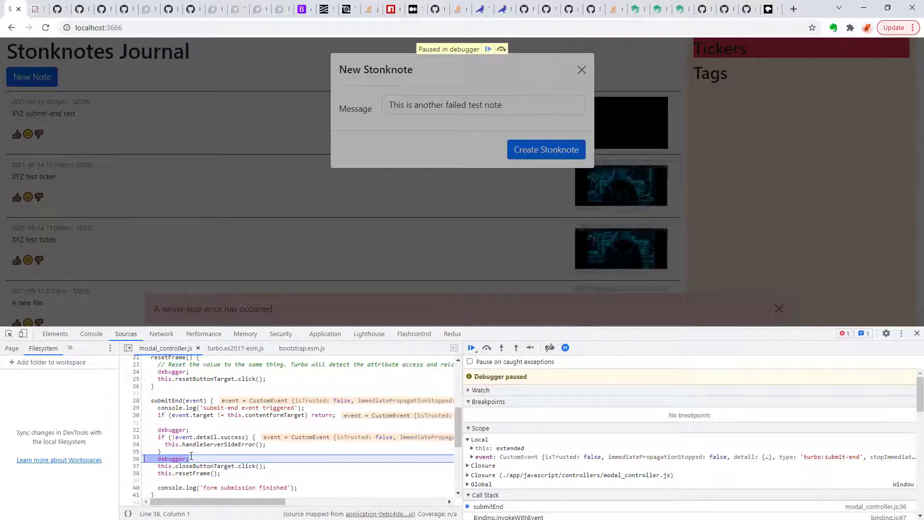
mouse_move(297, 232)
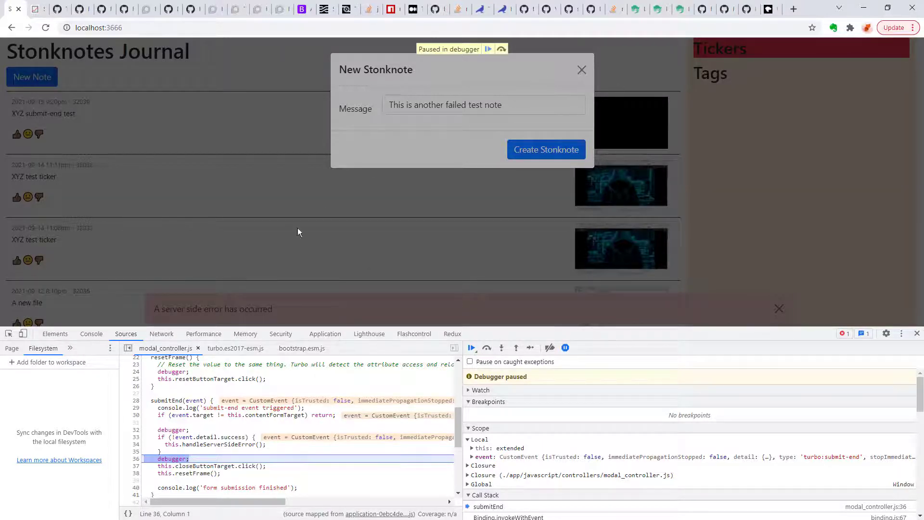
mouse_move(419, 131)
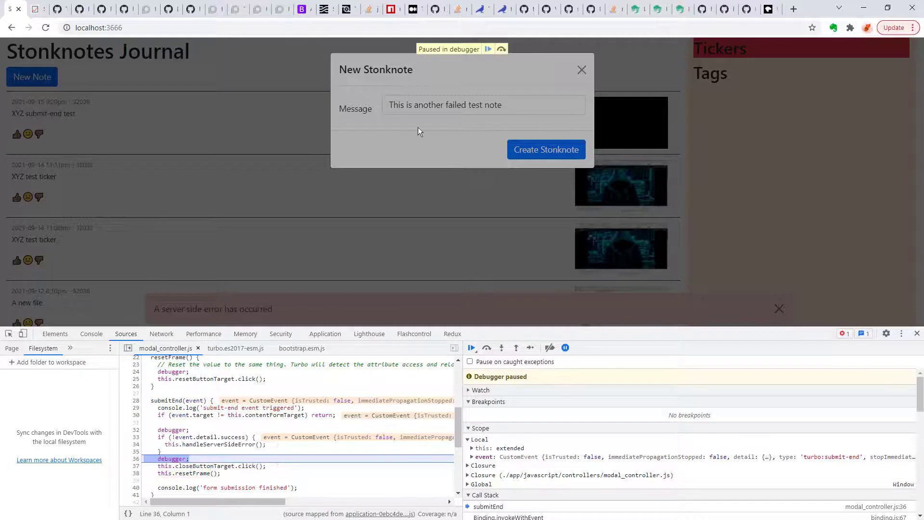
mouse_move(423, 143)
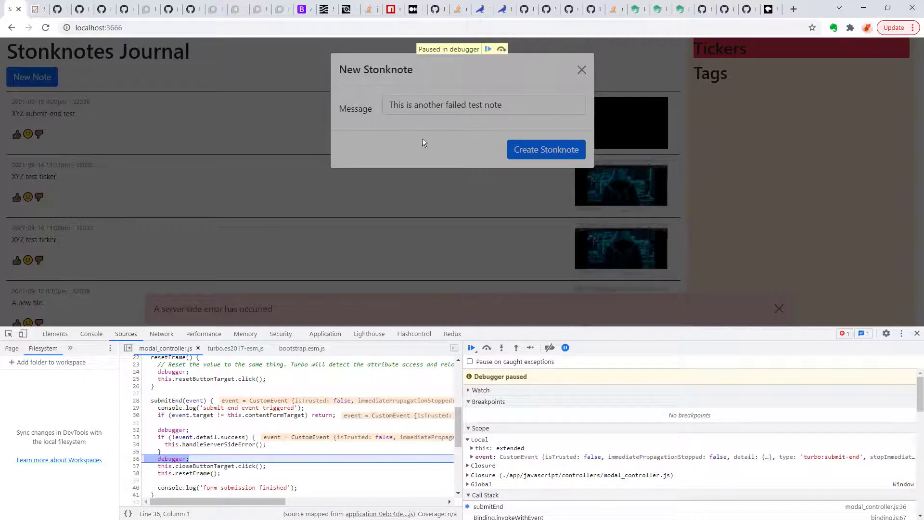
mouse_move(439, 392)
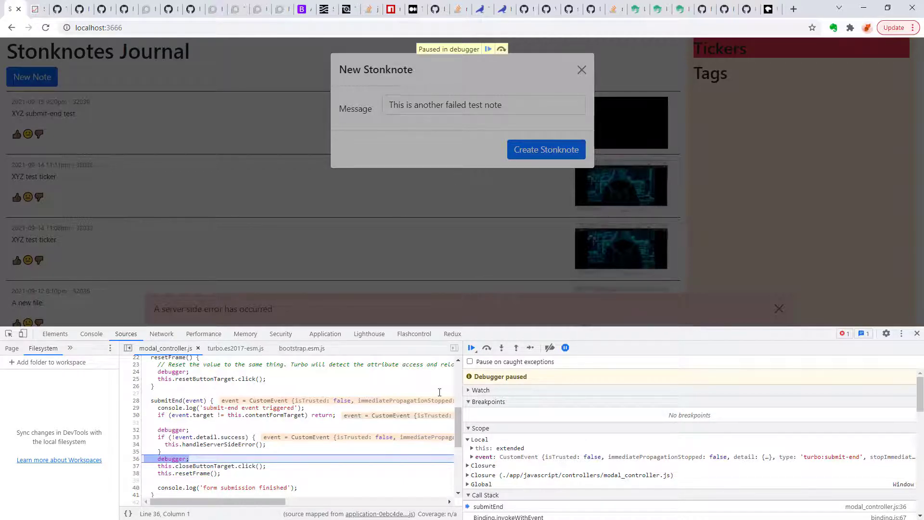
mouse_move(472, 348)
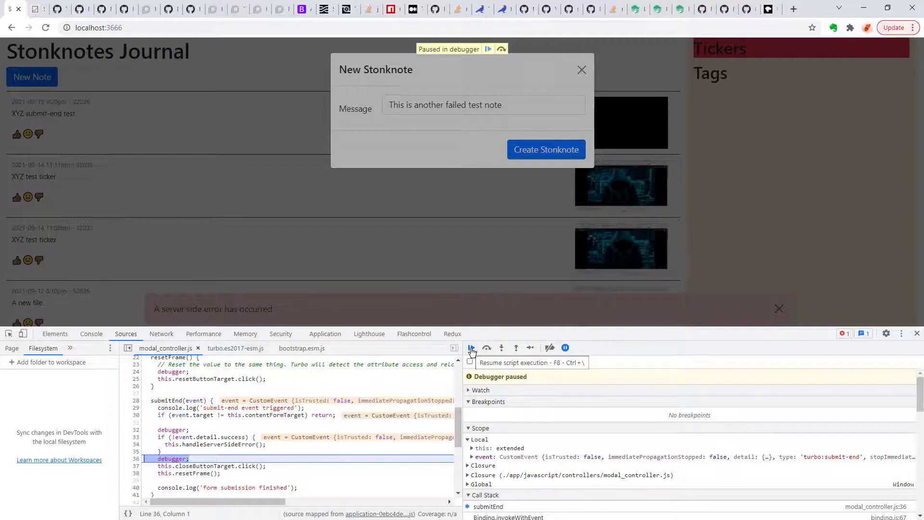
Resume the paused script until the modal closes, then reopen the empty New Stonknote form.
left_click(471, 347)
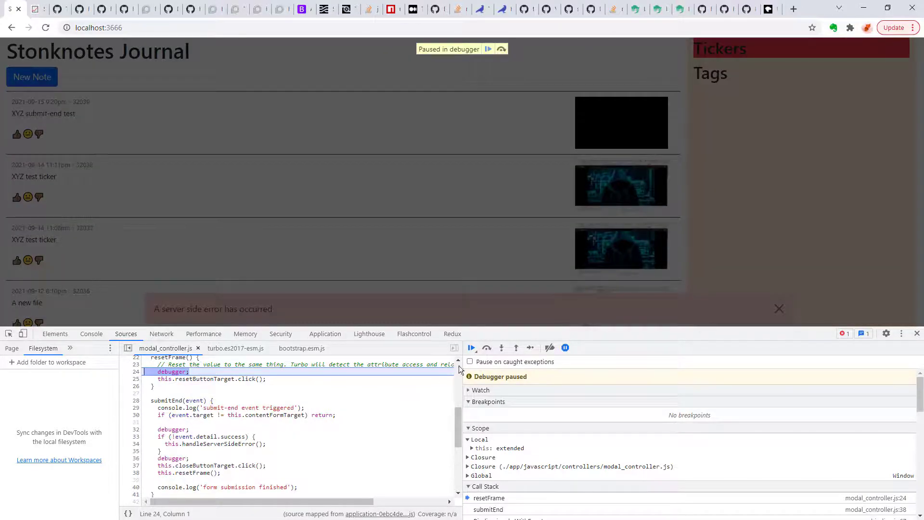
mouse_move(472, 348)
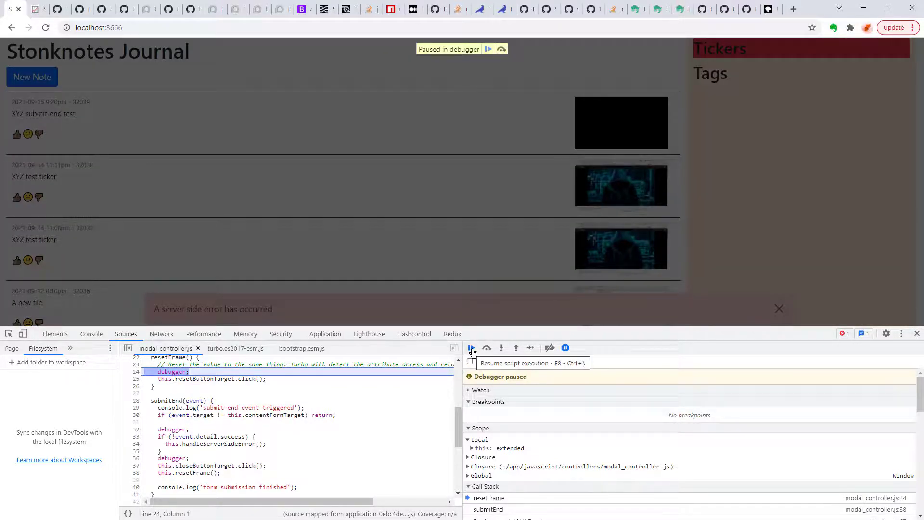
left_click(471, 347)
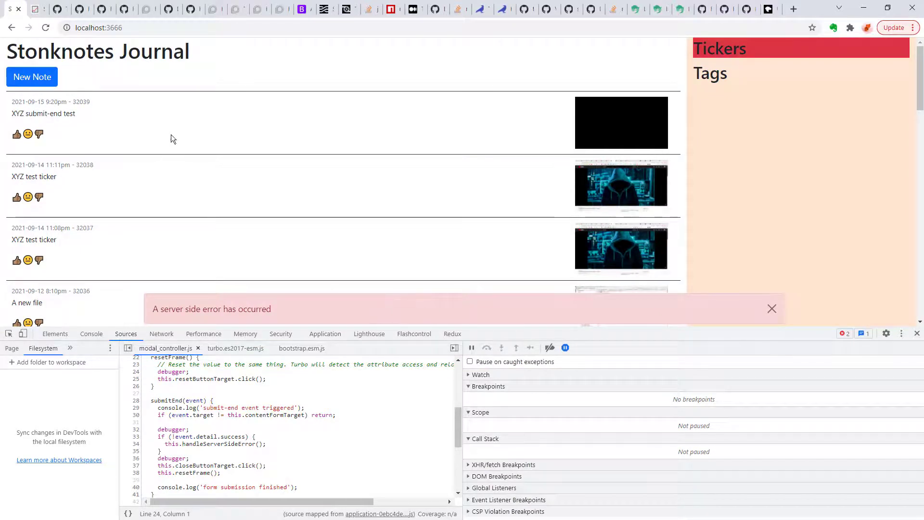
left_click(32, 77)
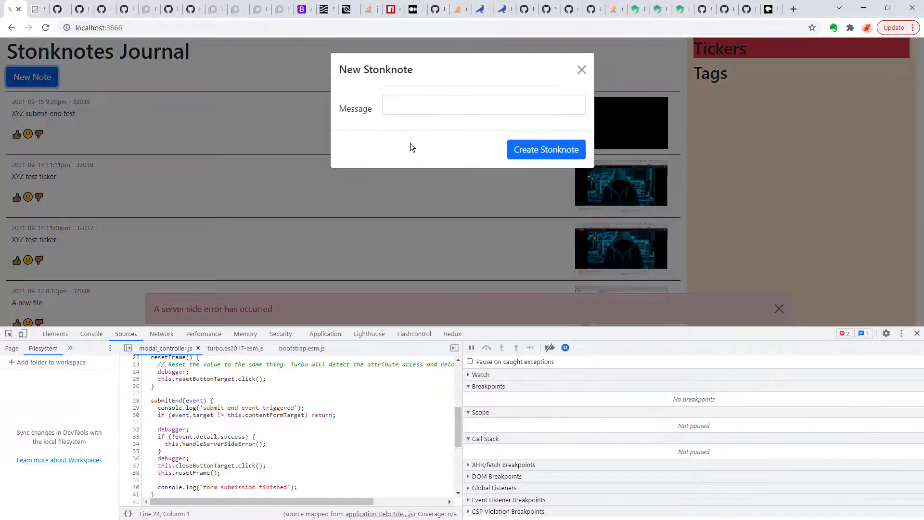
Submit the note 'This new stonknote should close the form' and resume the debugger, stacking a second error alert.
type("This new stonknote should close the form")
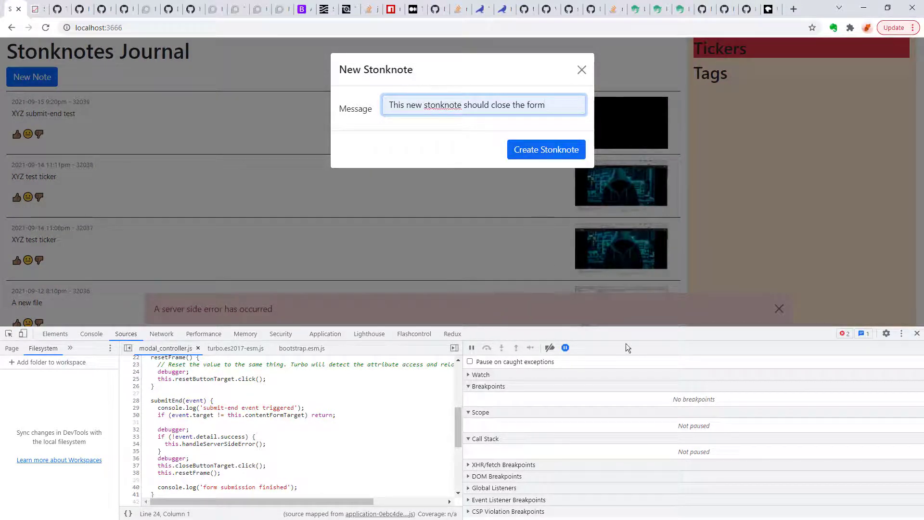
left_click(545, 149)
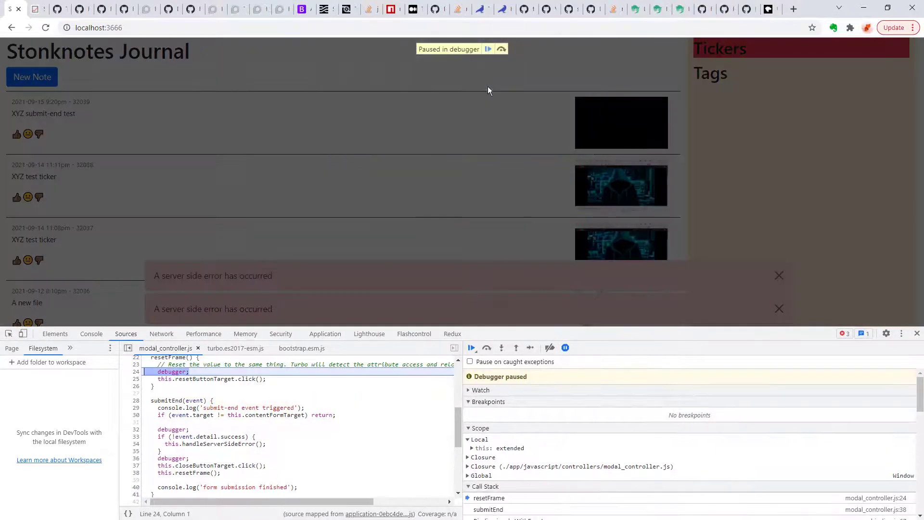
mouse_move(502, 238)
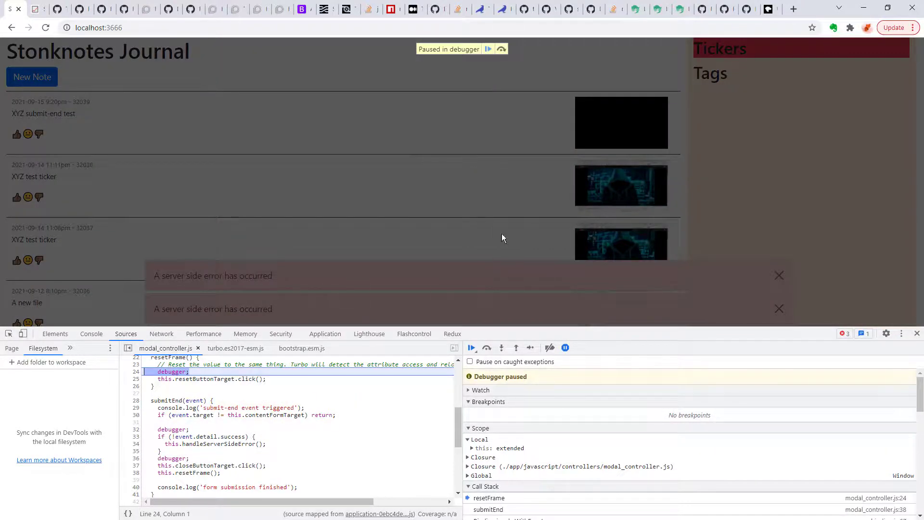
left_click(471, 348)
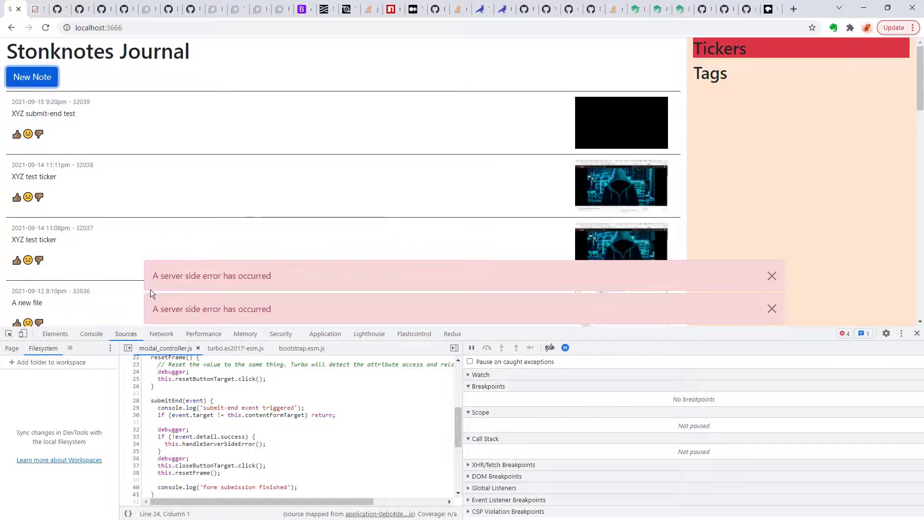
mouse_move(31, 77)
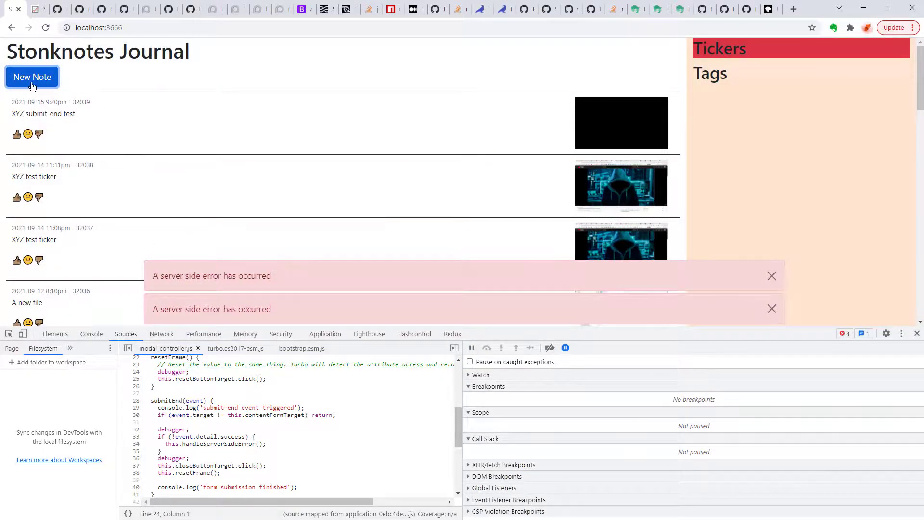
Reopen, close, and reopen the New Stonknote form to confirm it is empty.
left_click(32, 77)
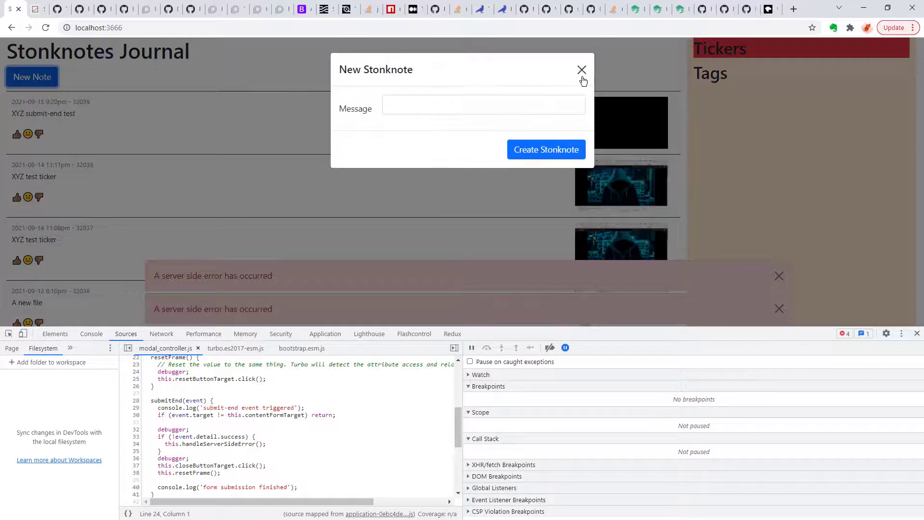
left_click(581, 69)
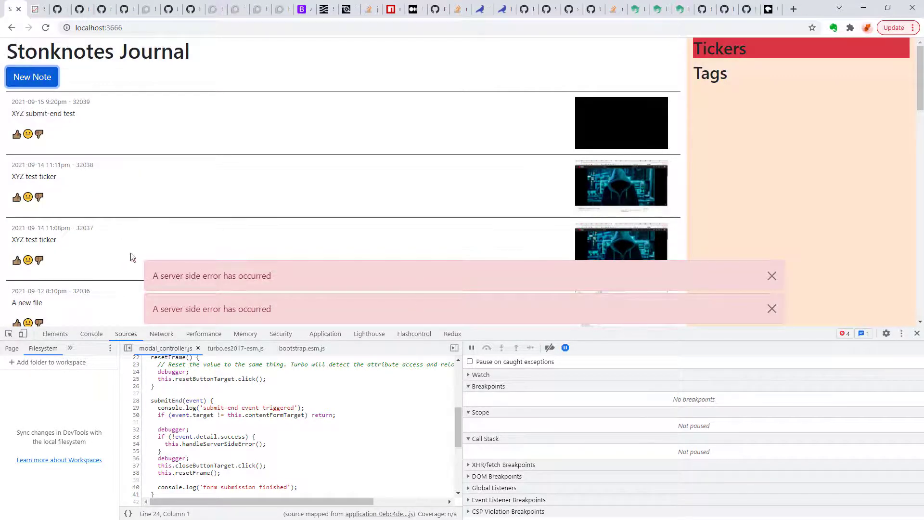
mouse_move(241, 287)
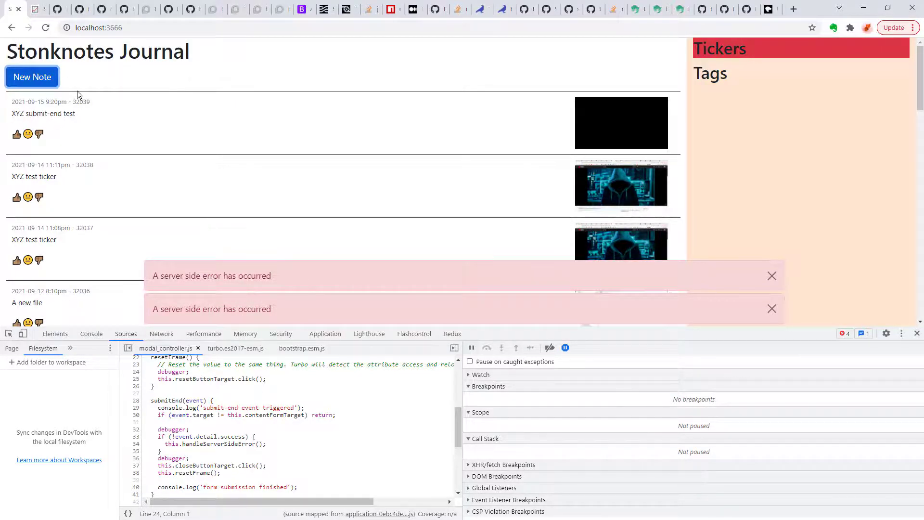
left_click(32, 77)
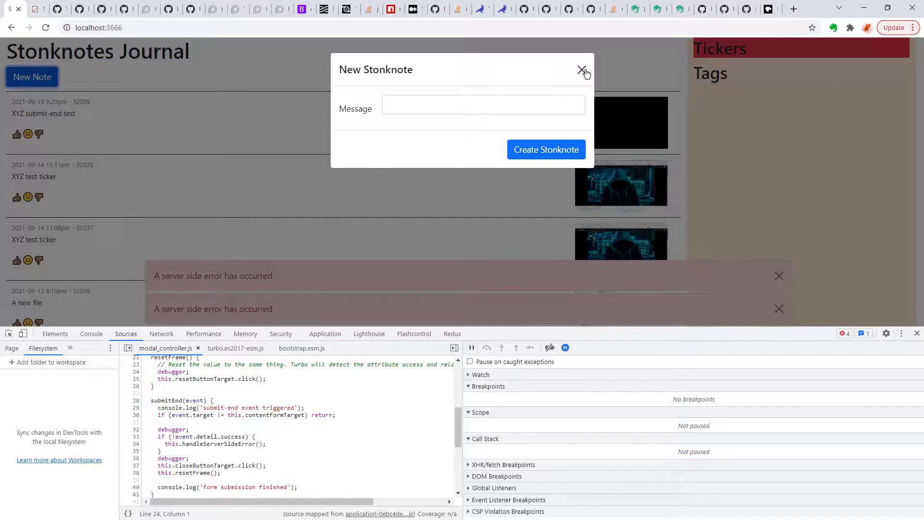
mouse_move(558, 87)
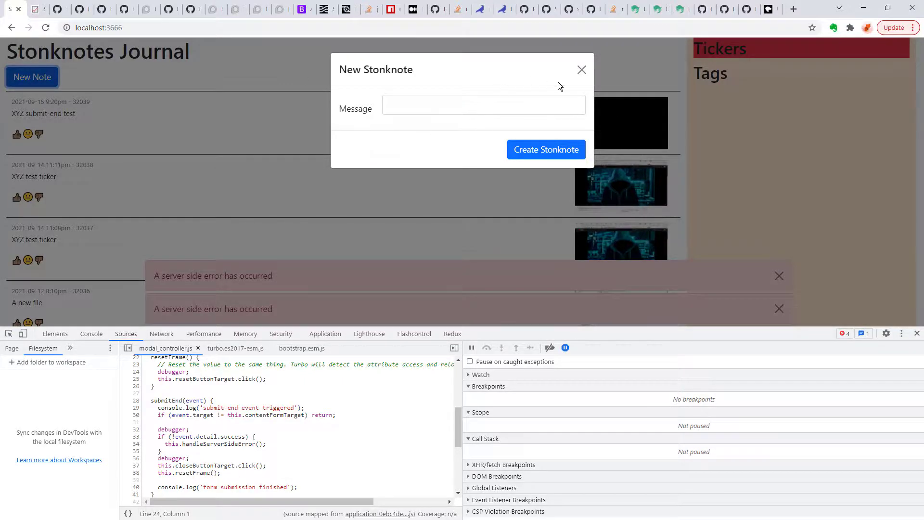